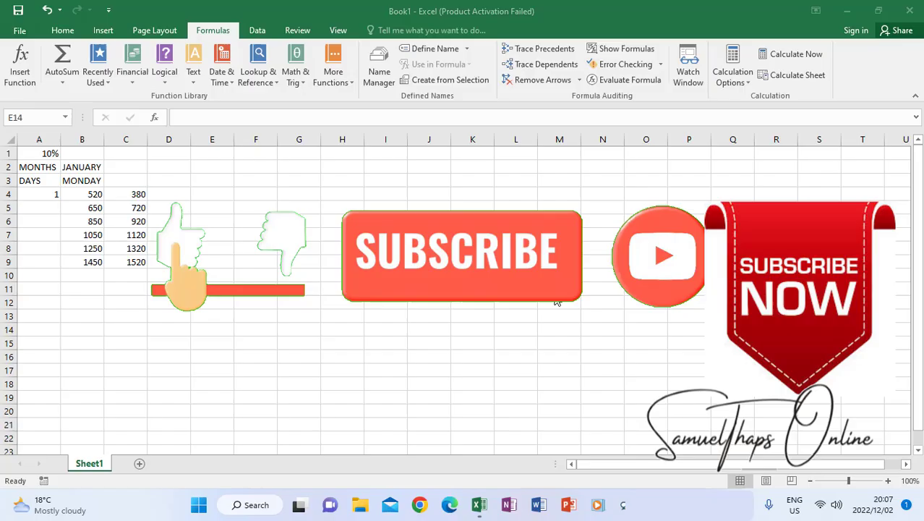
# AutoFill JANUARY from B2 across to G2 so row 2 reads JANUARY through JUNE.
pyautogui.click(463, 255)
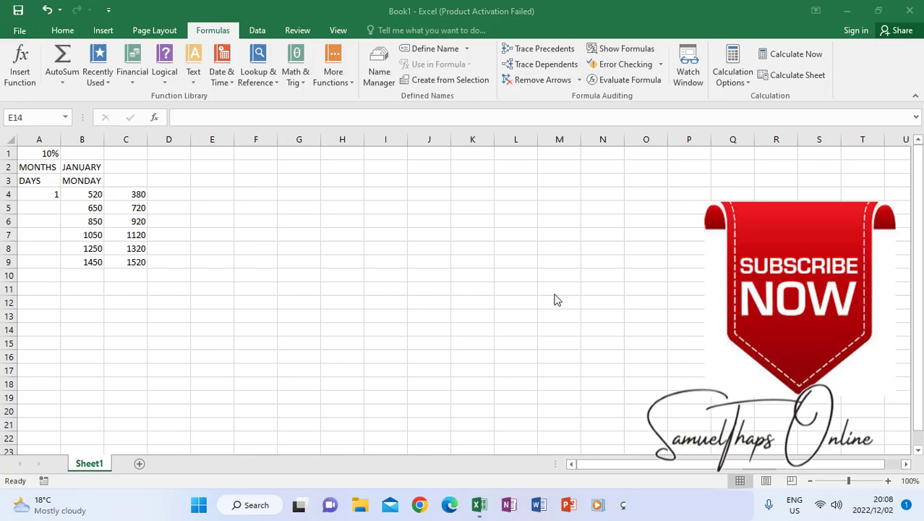
pyautogui.moveTo(561, 310)
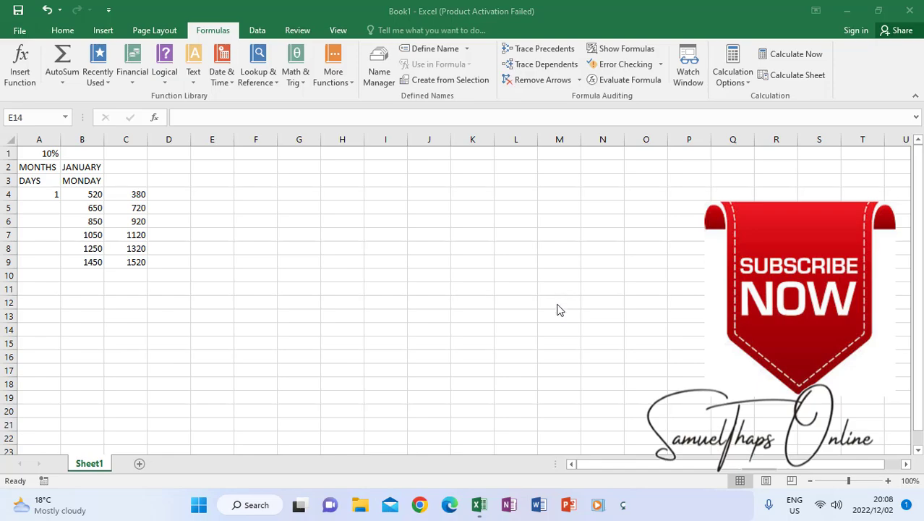
pyautogui.moveTo(561, 315)
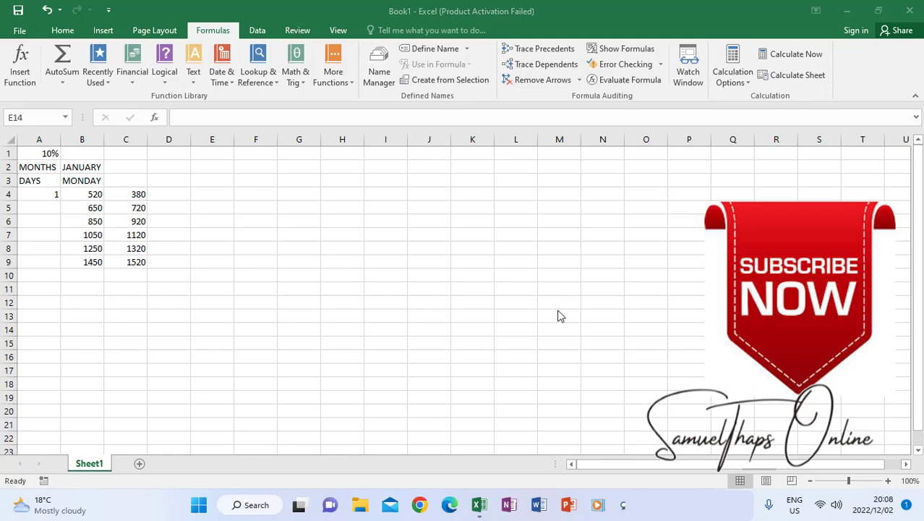
pyautogui.moveTo(572, 313)
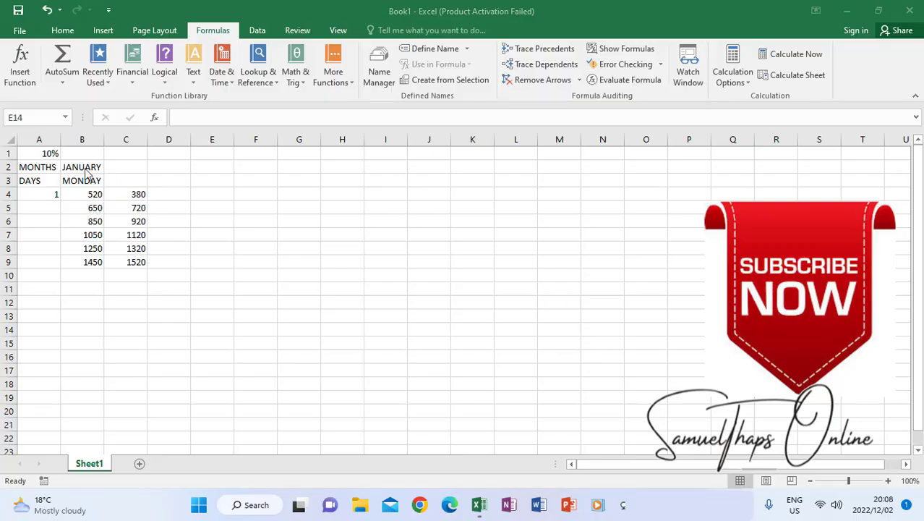
pyautogui.click(81, 168)
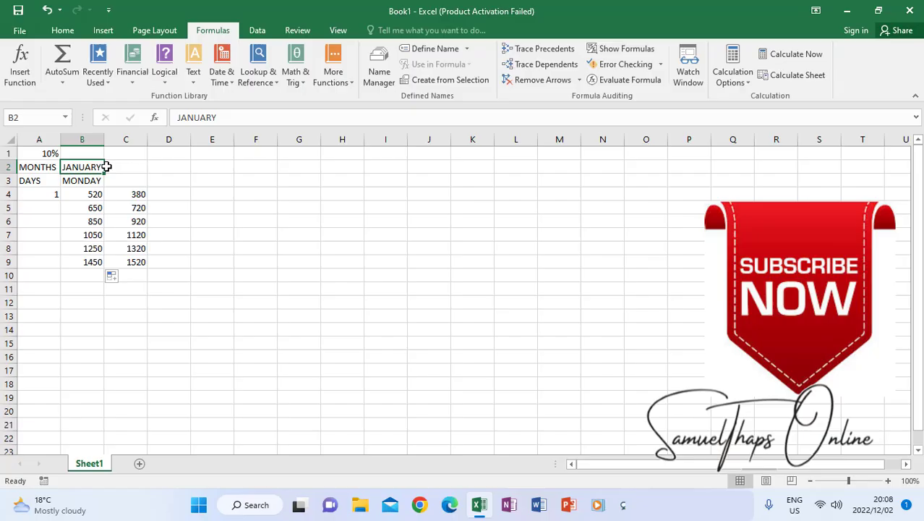
pyautogui.moveTo(110, 179)
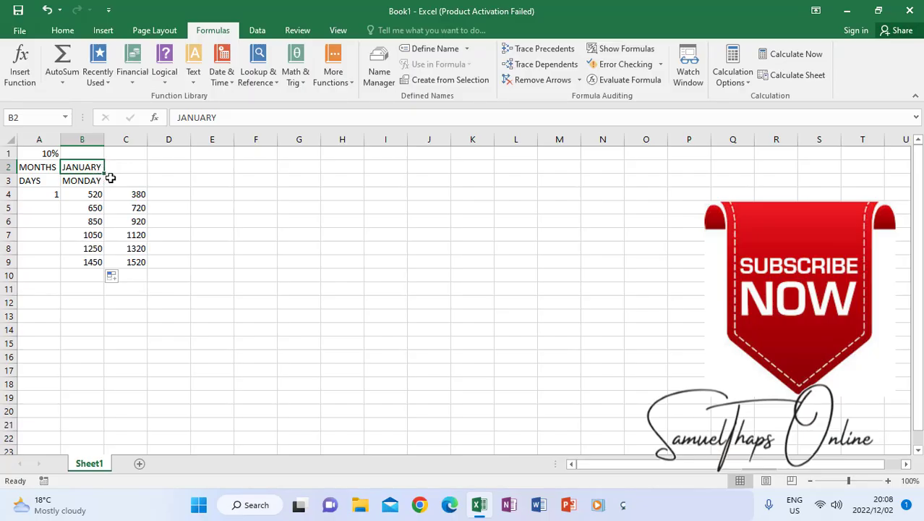
pyautogui.moveTo(113, 188)
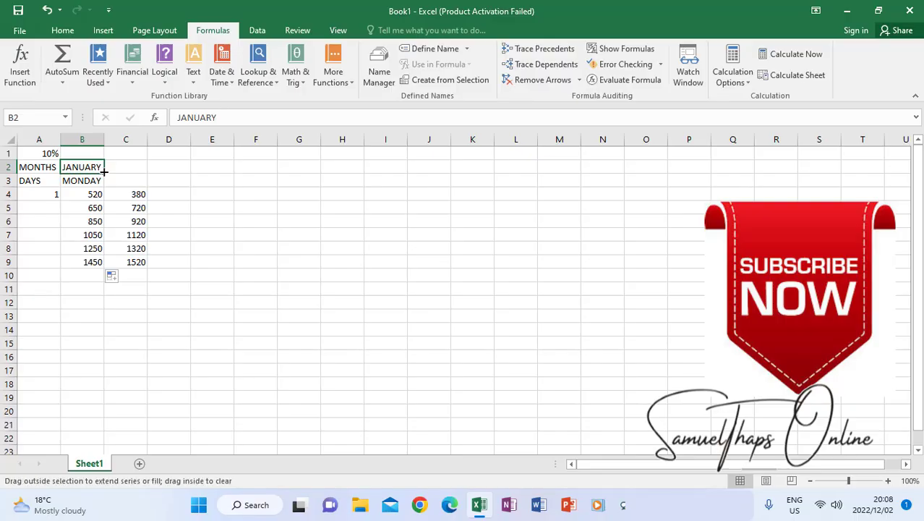
pyautogui.moveTo(104, 166); pyautogui.dragTo(269, 166)
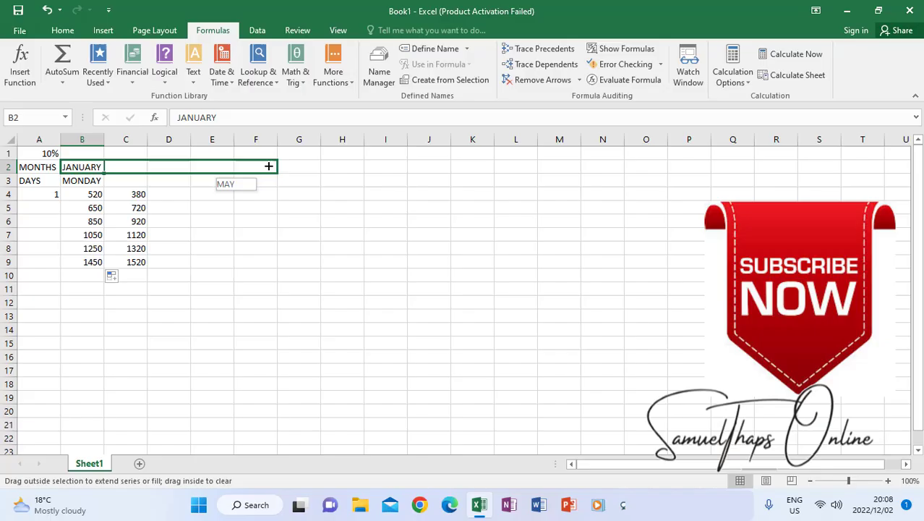
pyautogui.moveTo(269, 167); pyautogui.dragTo(308, 166)
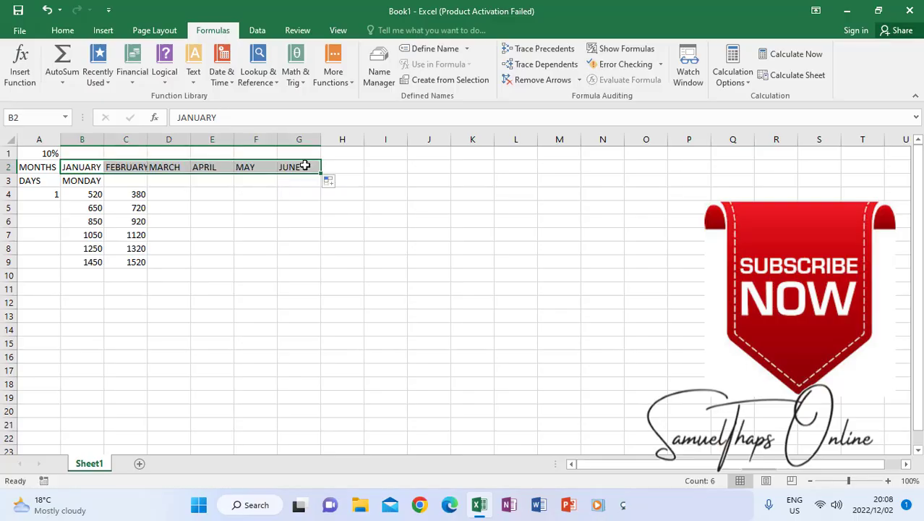
pyautogui.moveTo(150, 139); pyautogui.dragTo(159, 139)
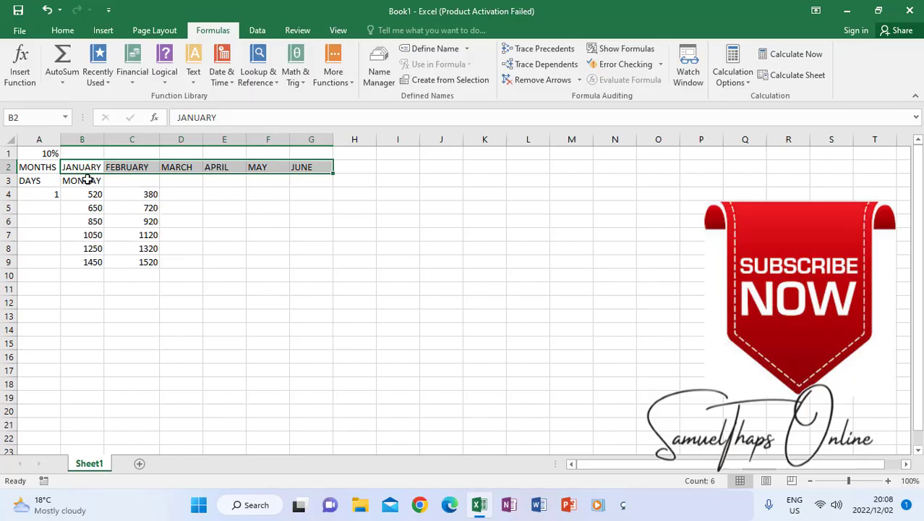
# AutoFill MONDAY from B3 across to G3 so row 3 reads MONDAY through SATURDAY.
pyautogui.click(81, 180)
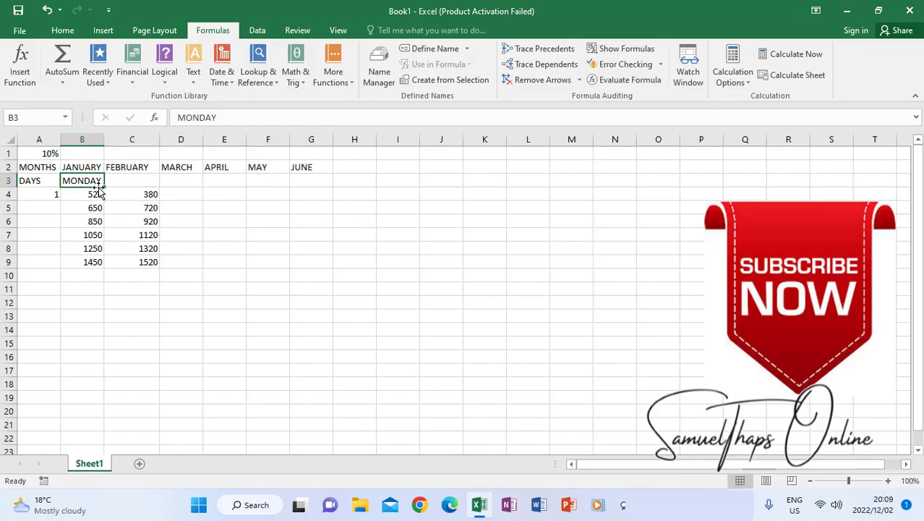
pyautogui.moveTo(101, 179); pyautogui.dragTo(288, 179)
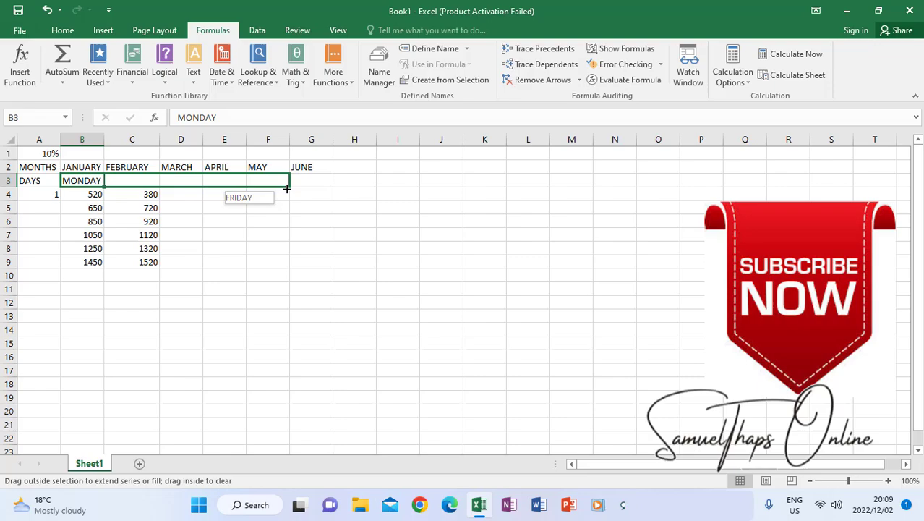
pyautogui.moveTo(286, 180); pyautogui.dragTo(333, 179)
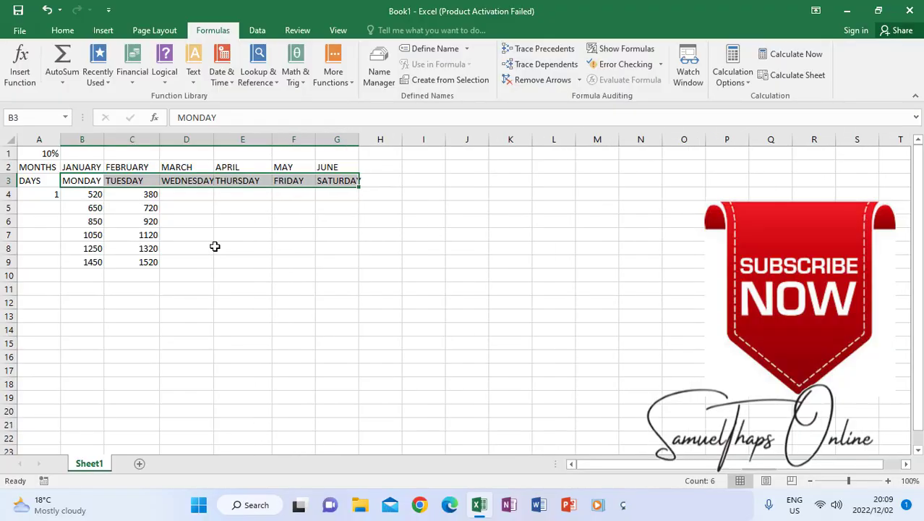
pyautogui.moveTo(105, 243)
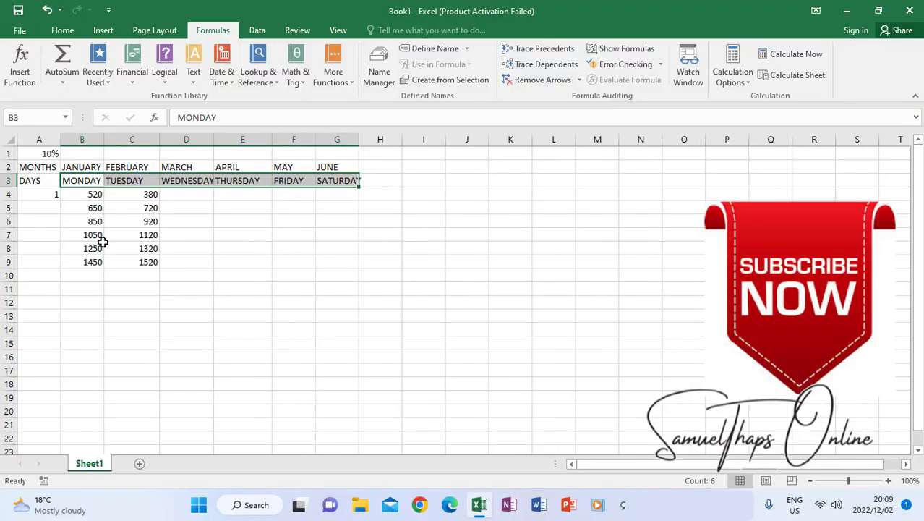
pyautogui.moveTo(192, 207)
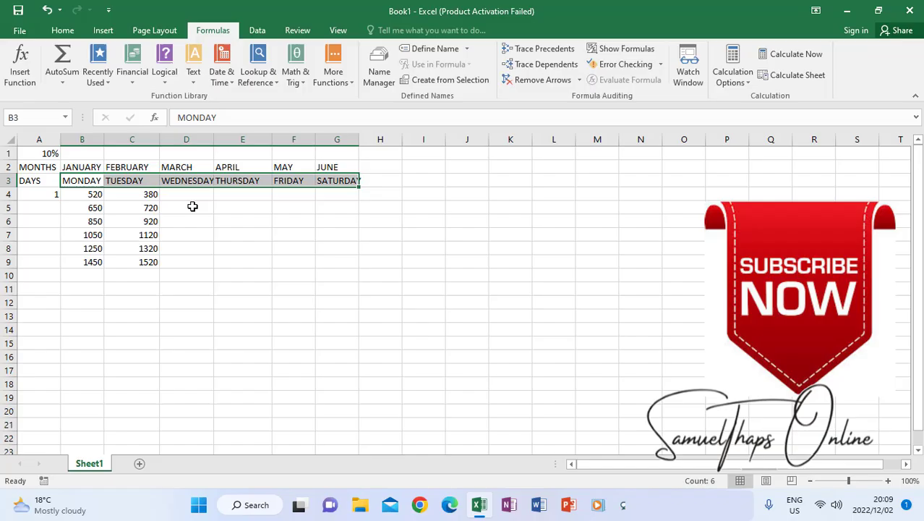
pyautogui.click(243, 208)
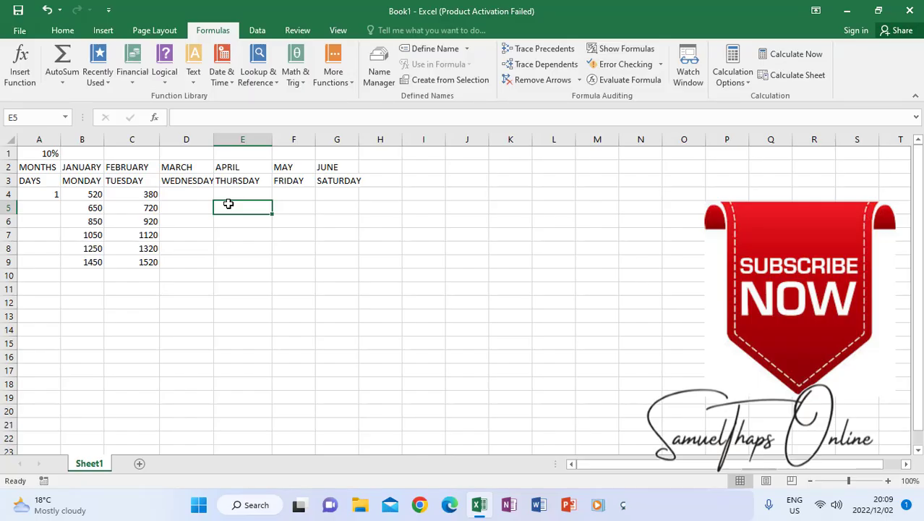
pyautogui.moveTo(227, 202)
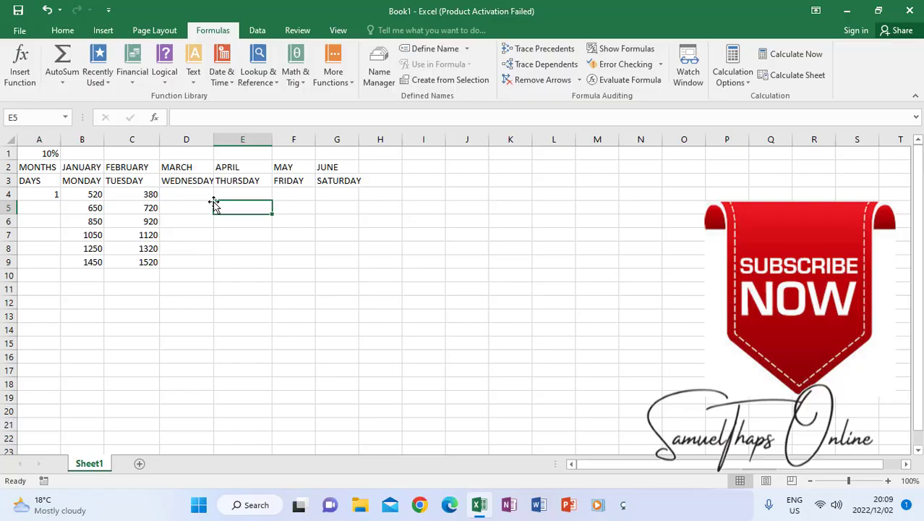
pyautogui.write('JOHN')
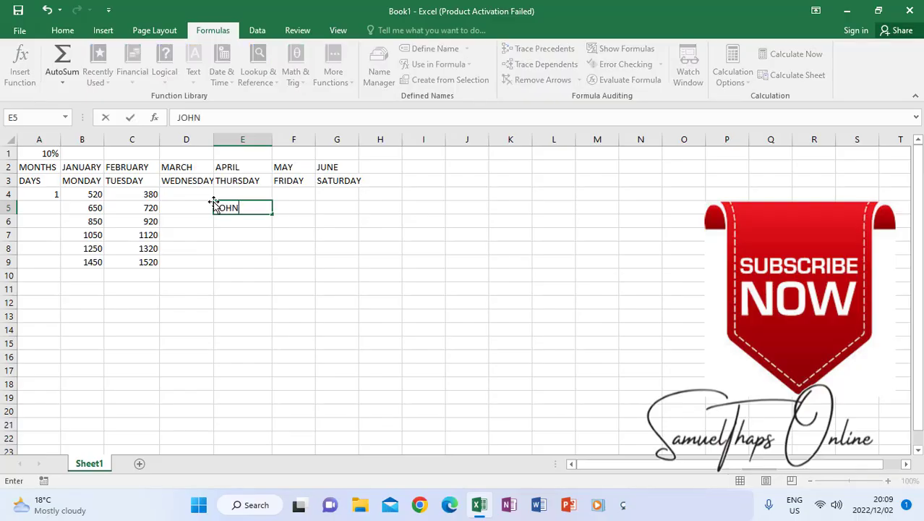
pyautogui.press('Enter')
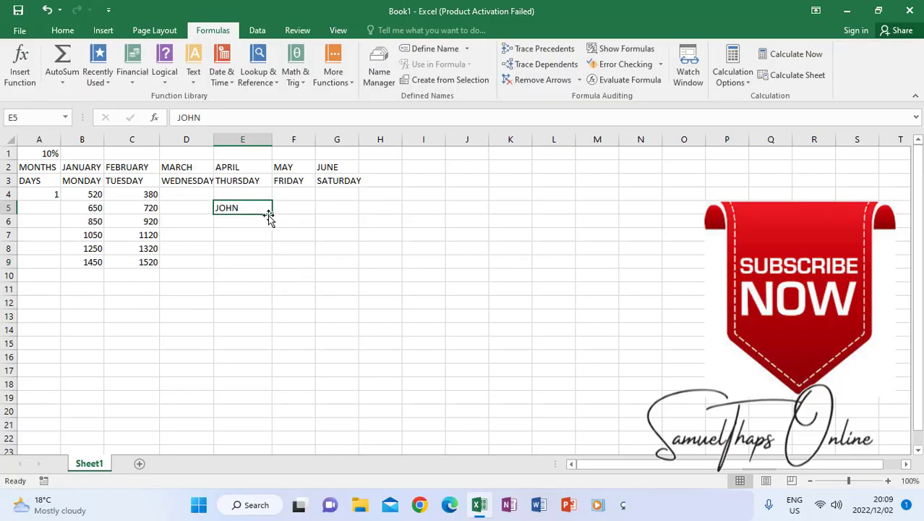
pyautogui.moveTo(271, 216); pyautogui.dragTo(272, 240)
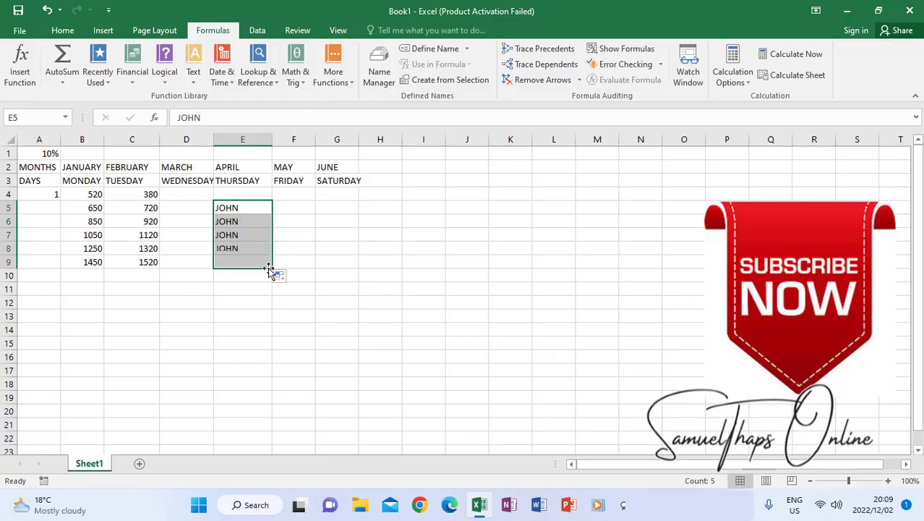
pyautogui.click(292, 208)
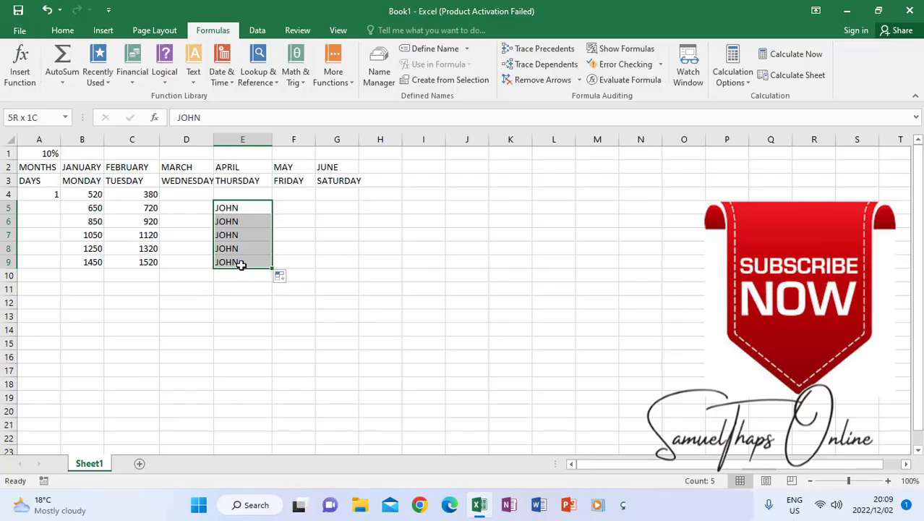
pyautogui.press('Delete')
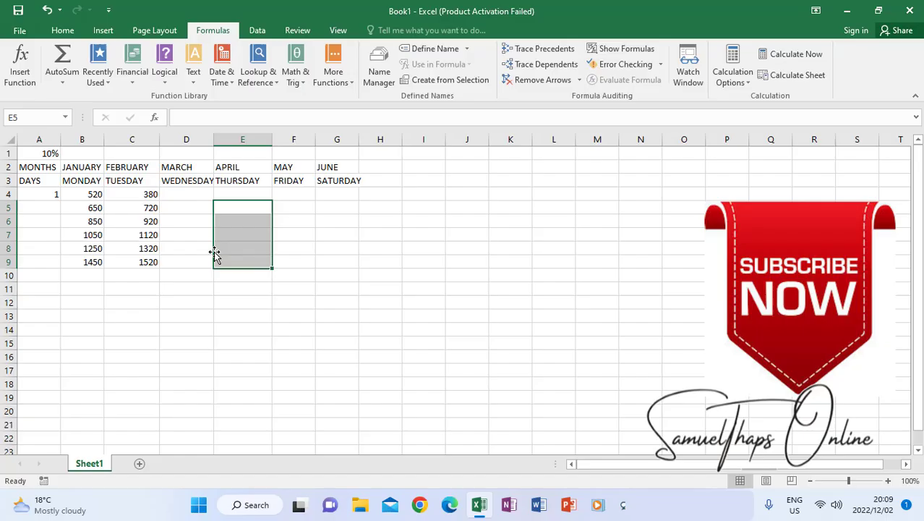
pyautogui.click(39, 194)
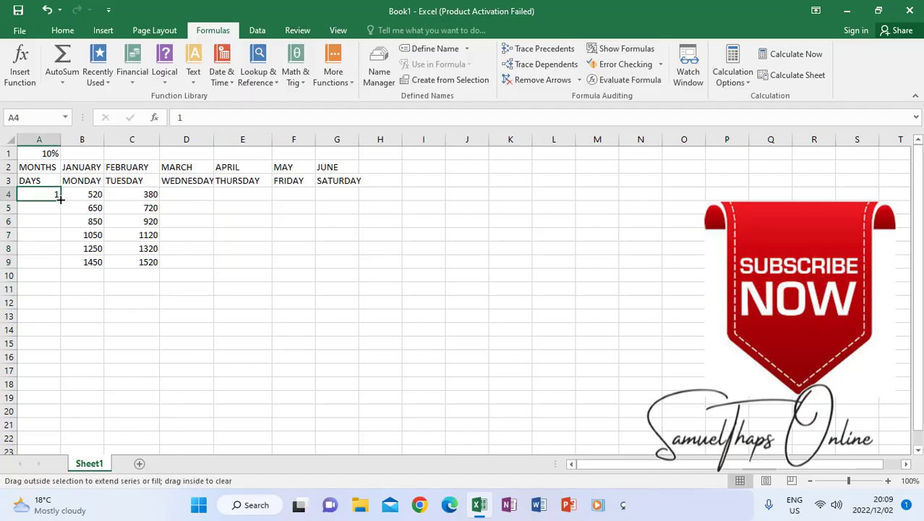
# Fill the 1 in A4 down as copies, then clear the repeated 1s below A4.
pyautogui.moveTo(61, 199); pyautogui.dragTo(55, 262)
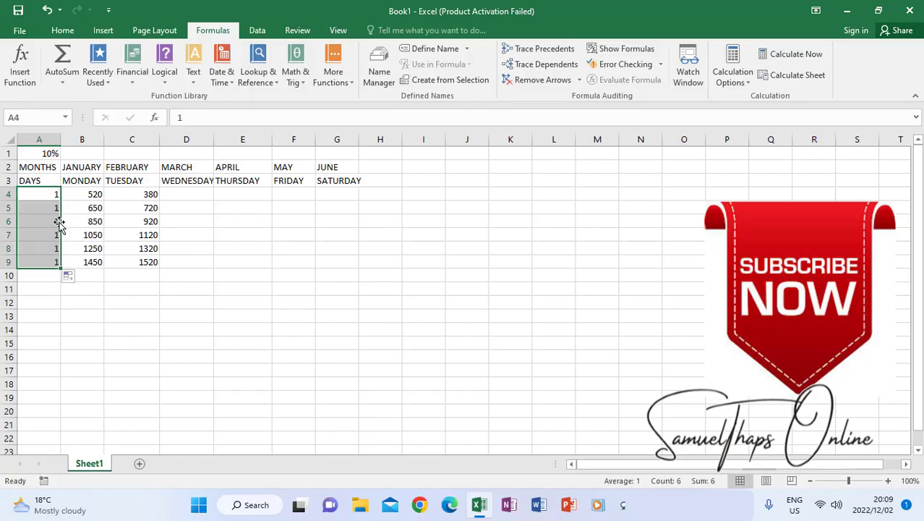
pyautogui.moveTo(39, 208); pyautogui.dragTo(39, 261)
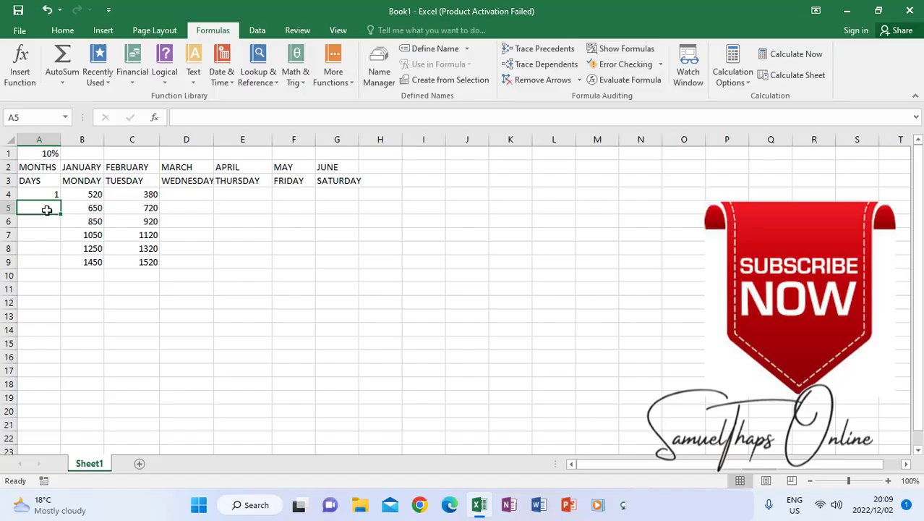
pyautogui.click(81, 234)
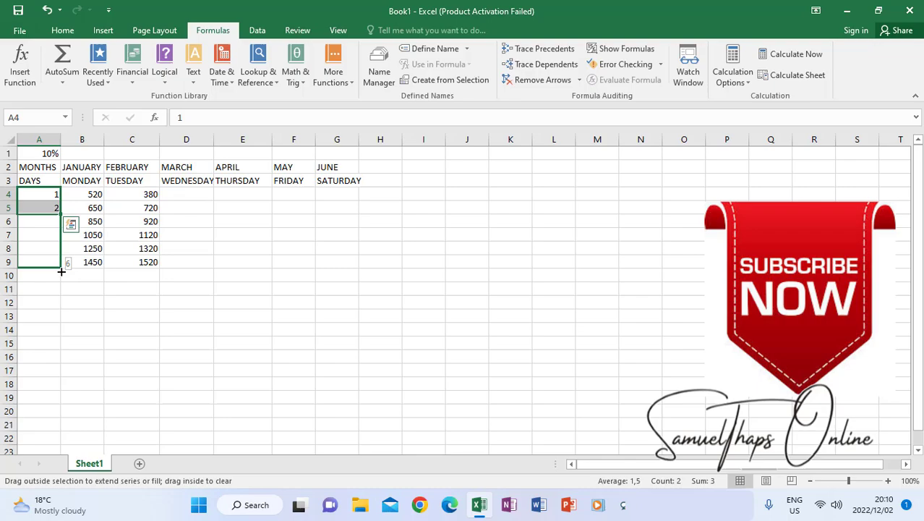
# Extend a 1, 2 series into a count down column A, then return to A5 with only the 1 left.
pyautogui.moveTo(60, 272); pyautogui.dragTo(61, 286)
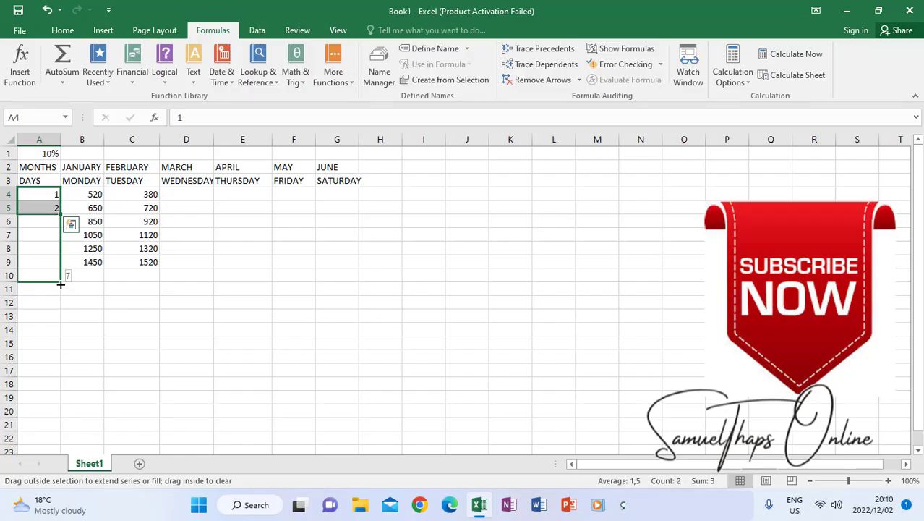
pyautogui.moveTo(55, 208); pyautogui.dragTo(55, 275)
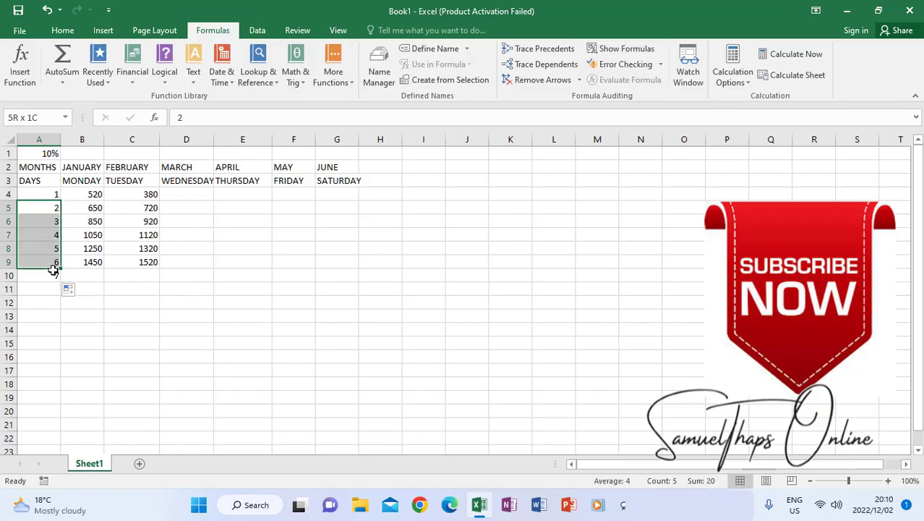
pyautogui.click(39, 208)
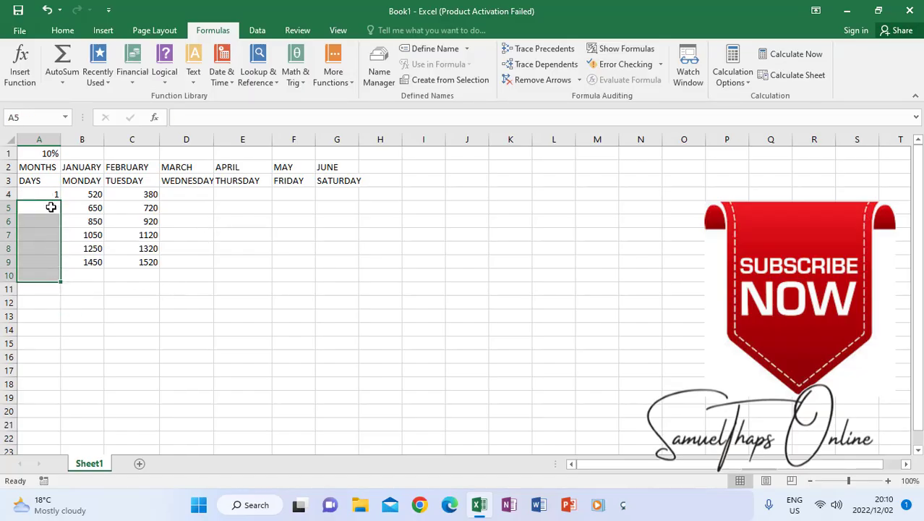
# Enter =A4+1 in A5 so it shows 2.
pyautogui.write('=')
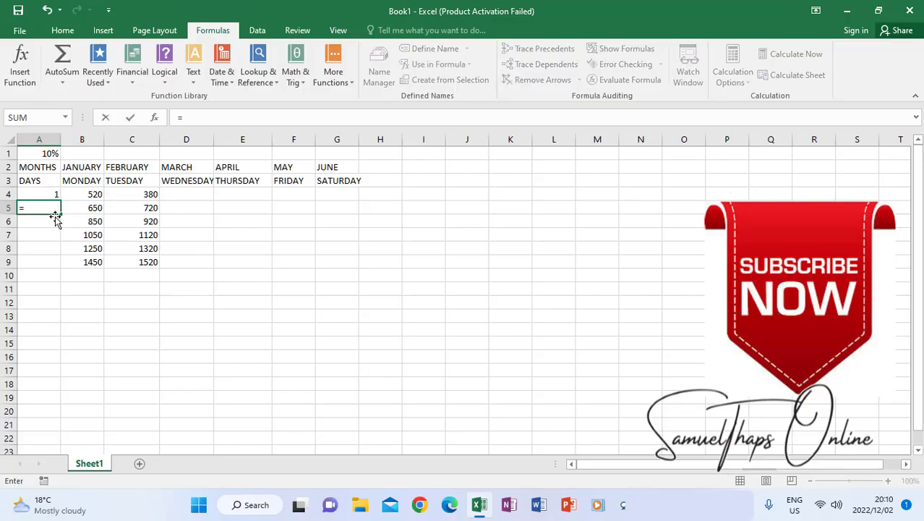
pyautogui.click(38, 194)
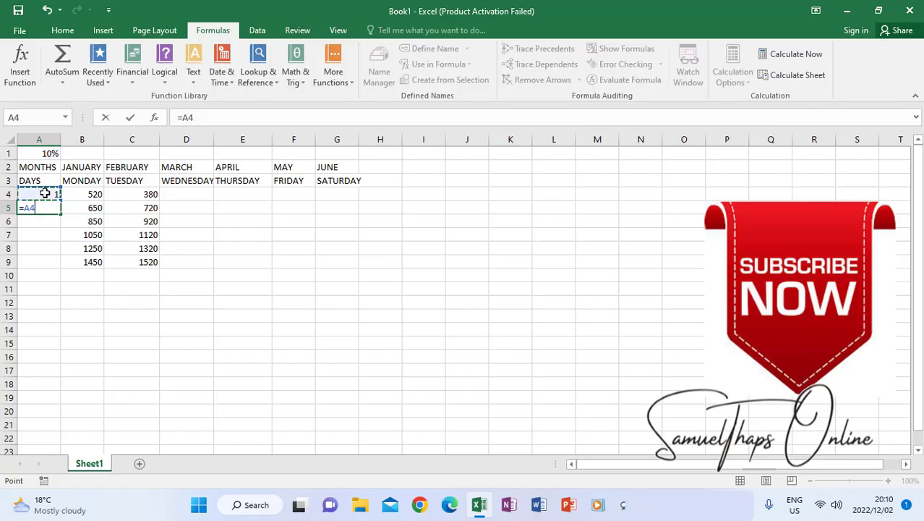
pyautogui.write('+')
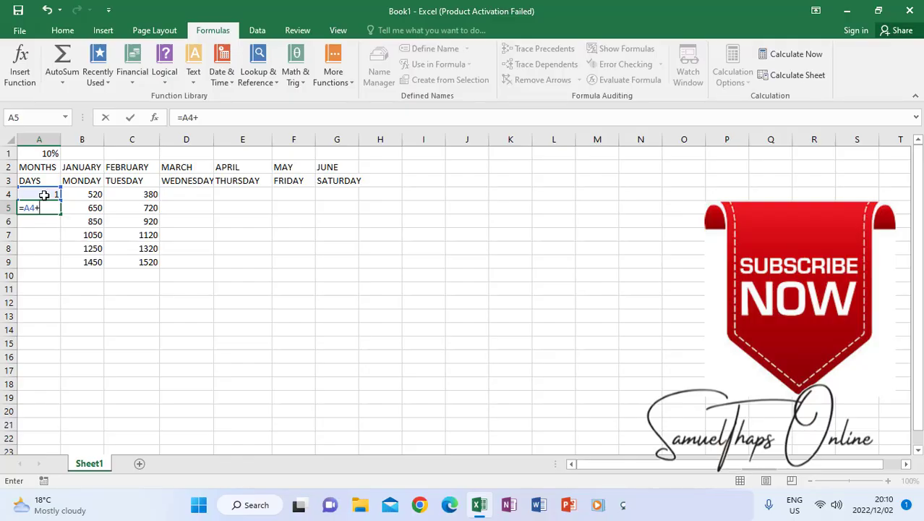
pyautogui.write('1')
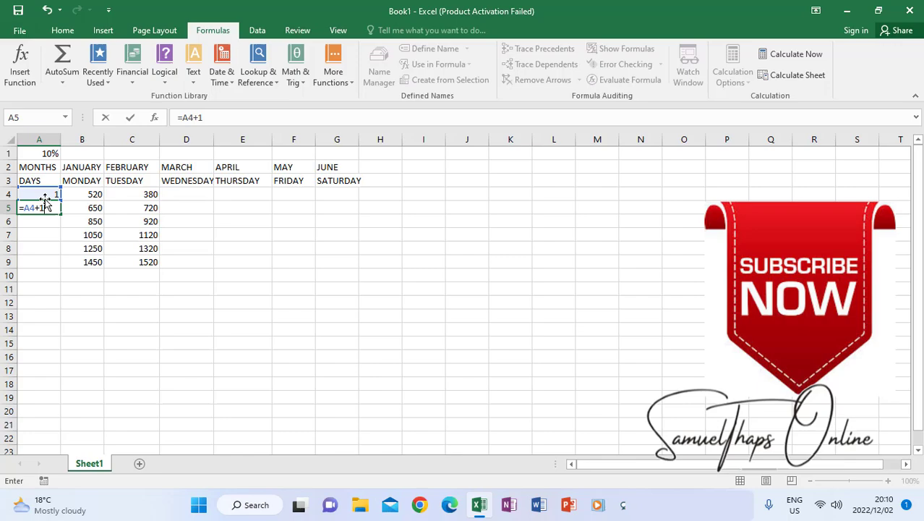
pyautogui.press('Enter')
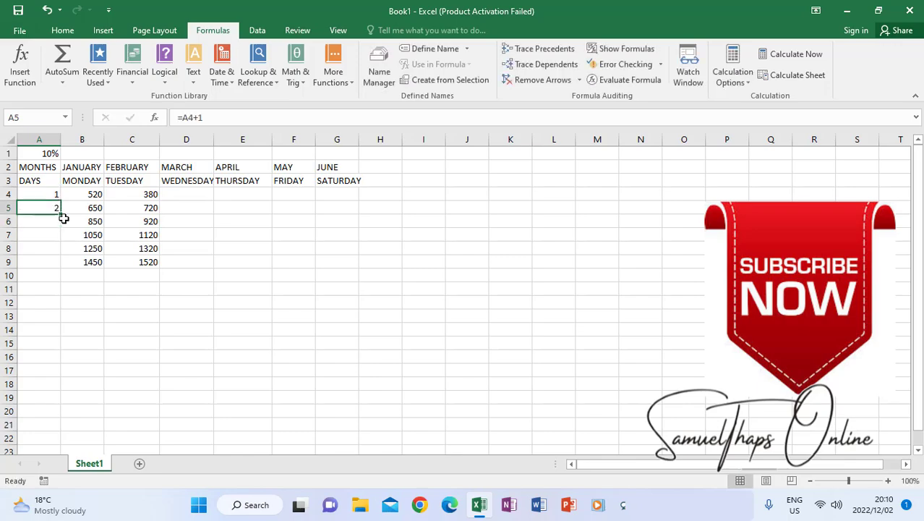
pyautogui.moveTo(59, 215)
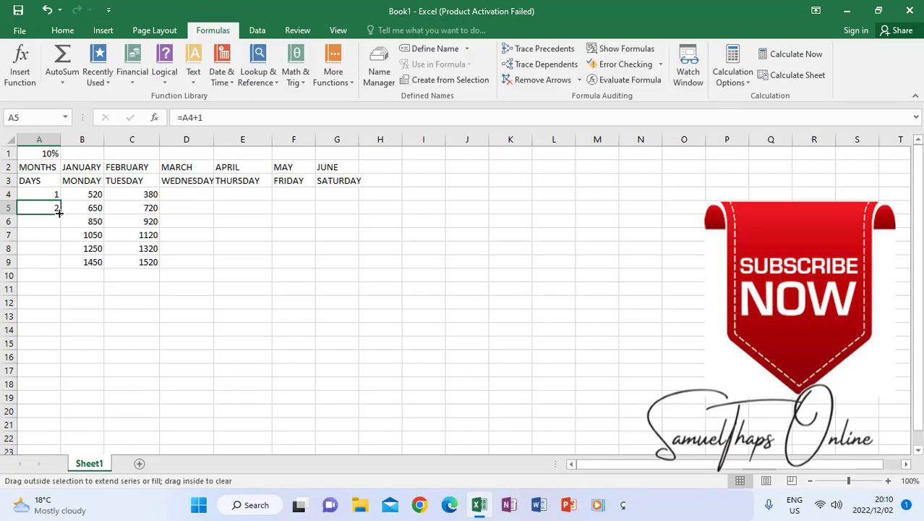
# Fill the counting formula down to A17 so column A counts 1 to 14.
pyautogui.moveTo(59, 214); pyautogui.dragTo(56, 374)
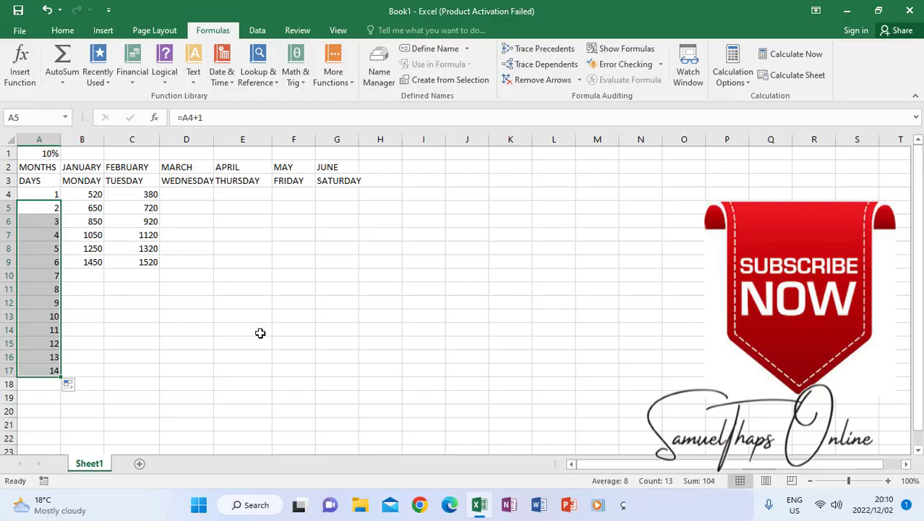
pyautogui.moveTo(252, 320)
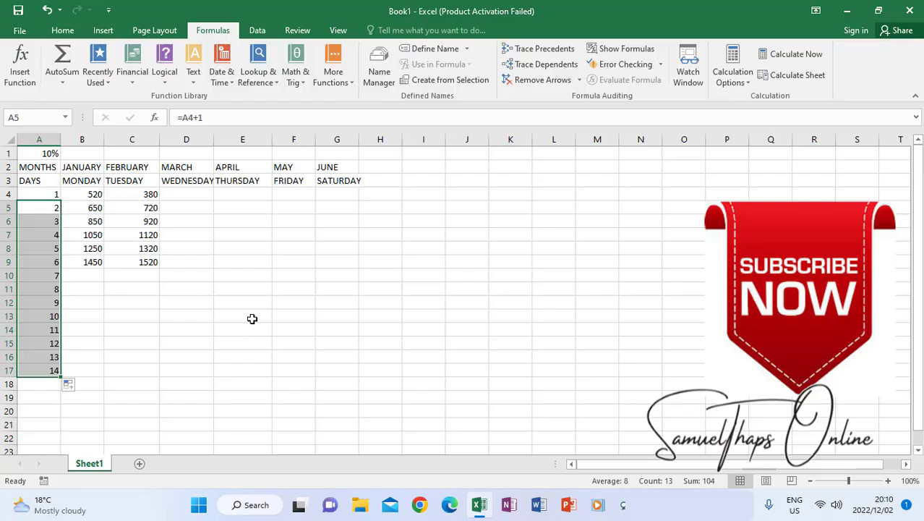
pyautogui.moveTo(191, 209)
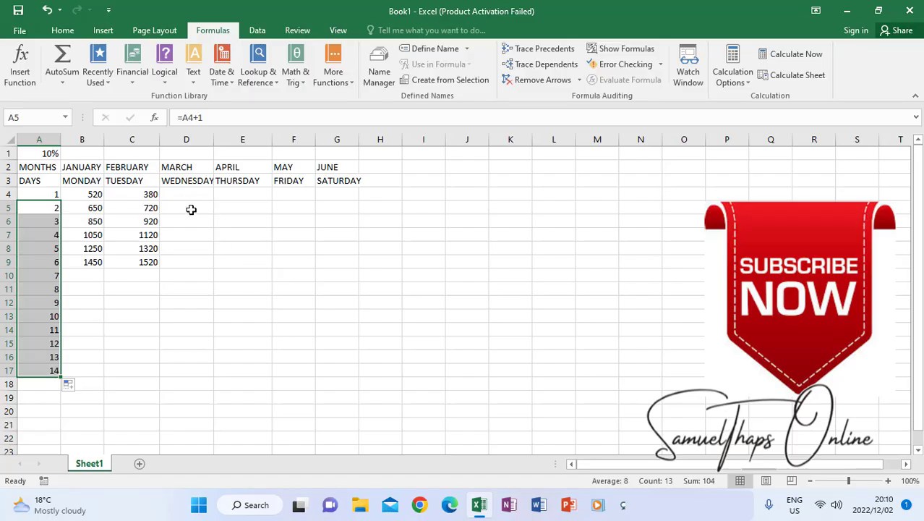
pyautogui.click(185, 209)
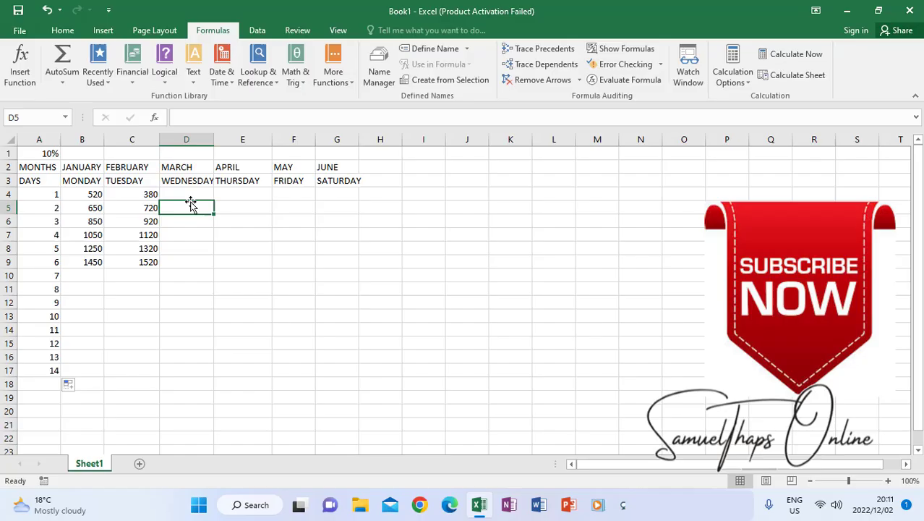
# Enter the relative formula =A1*C4 in D4, giving 38.
pyautogui.click(185, 193)
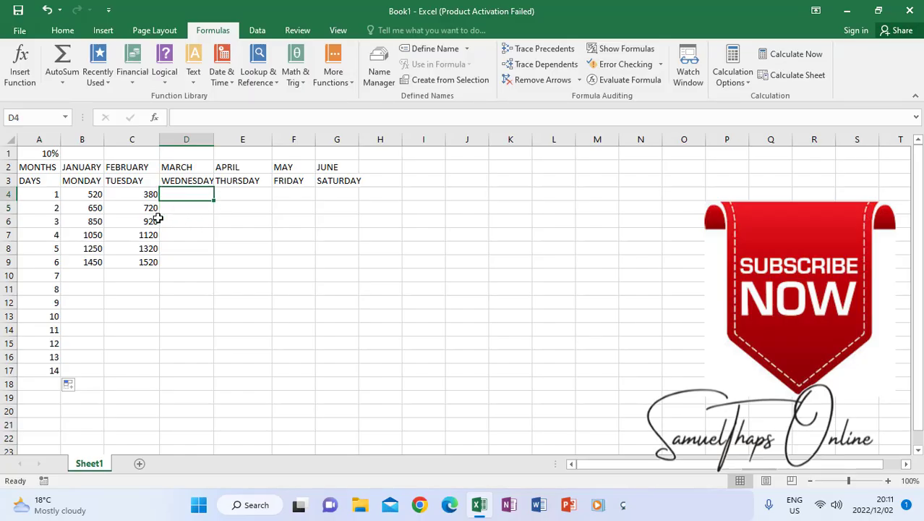
pyautogui.click(131, 194)
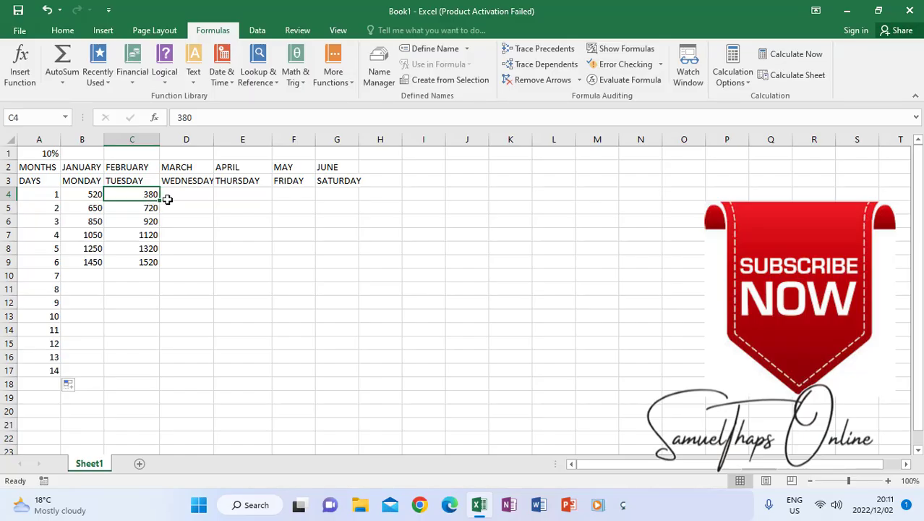
pyautogui.click(185, 193)
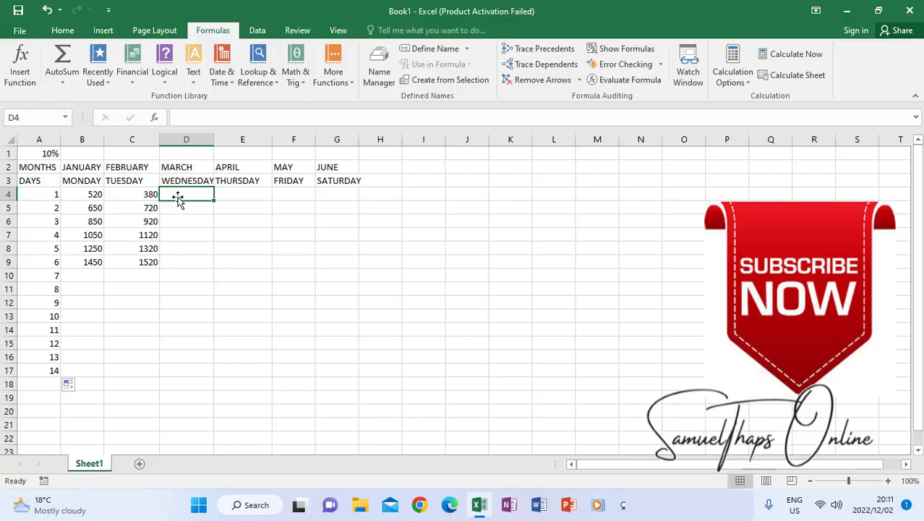
pyautogui.write('=')
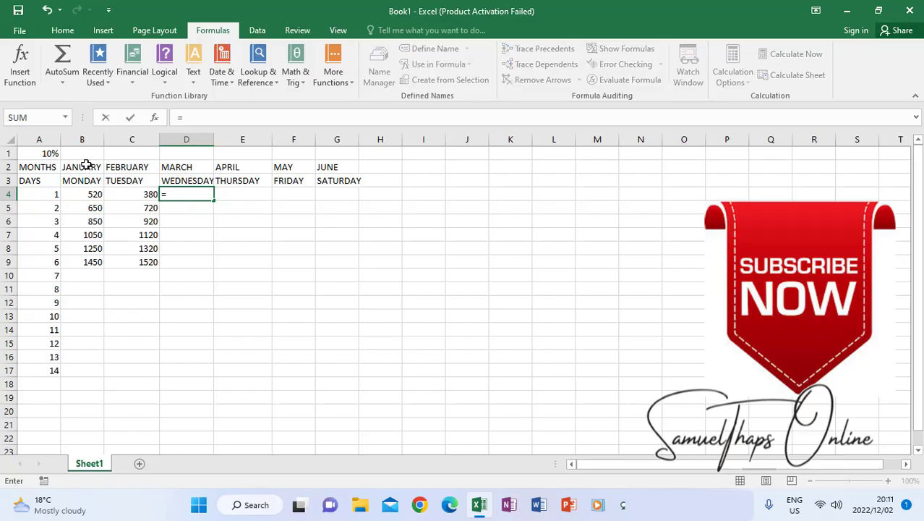
pyautogui.click(39, 154)
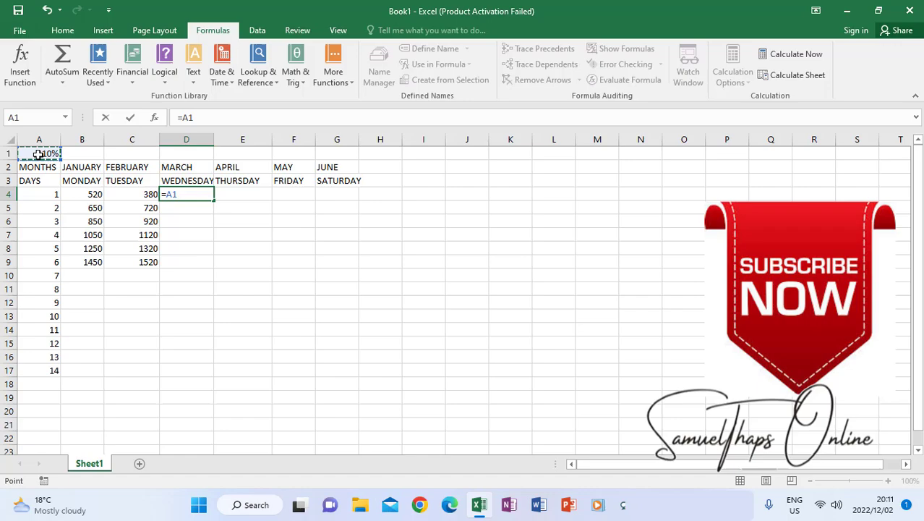
pyautogui.click(132, 193)
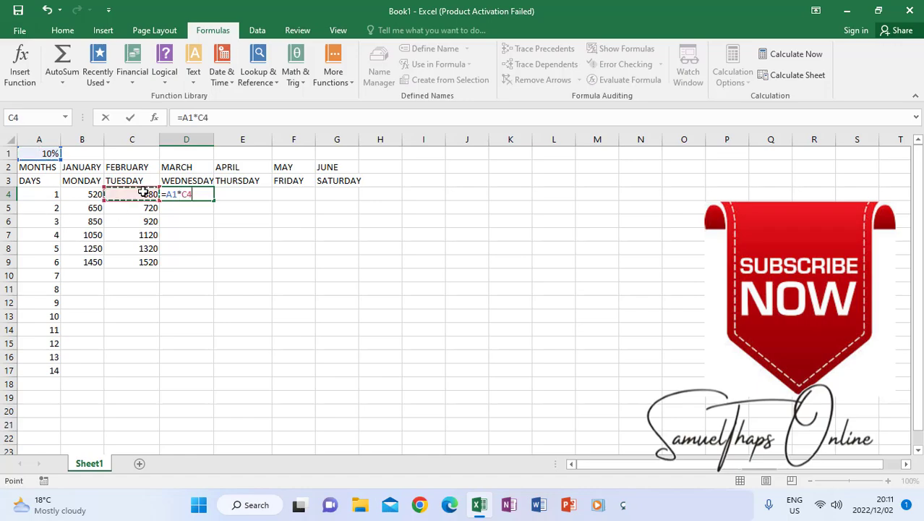
pyautogui.press('Enter')
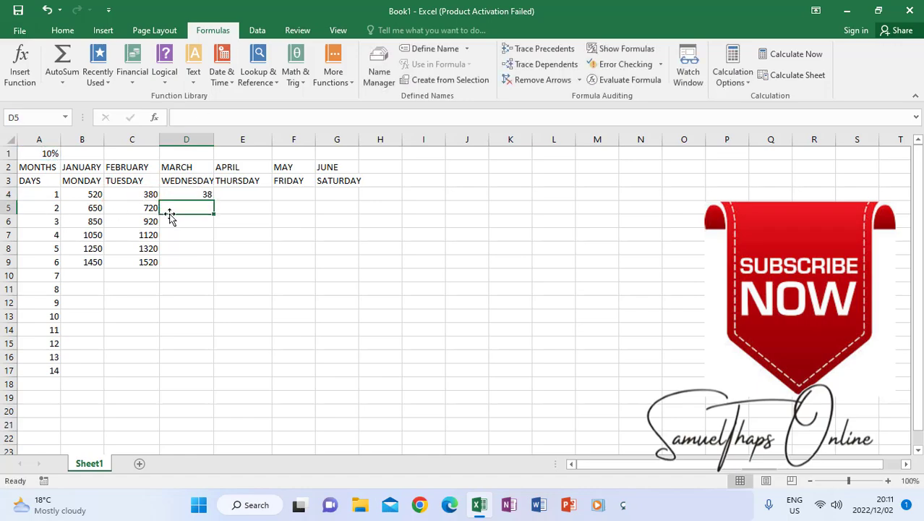
# Copy =A1*C4 down to D9, producing #VALUE! errors and wrong products 1120, 2640, 4560.
pyautogui.click(185, 194)
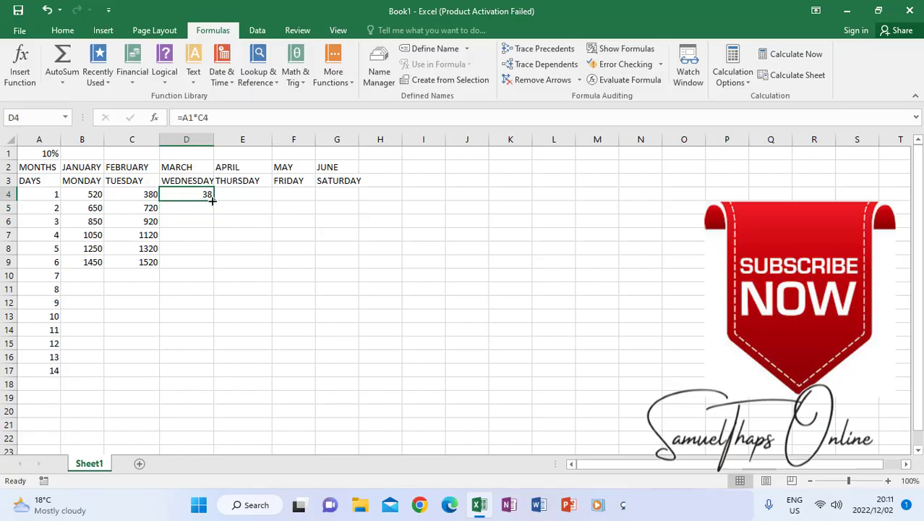
pyautogui.moveTo(205, 194); pyautogui.dragTo(206, 262)
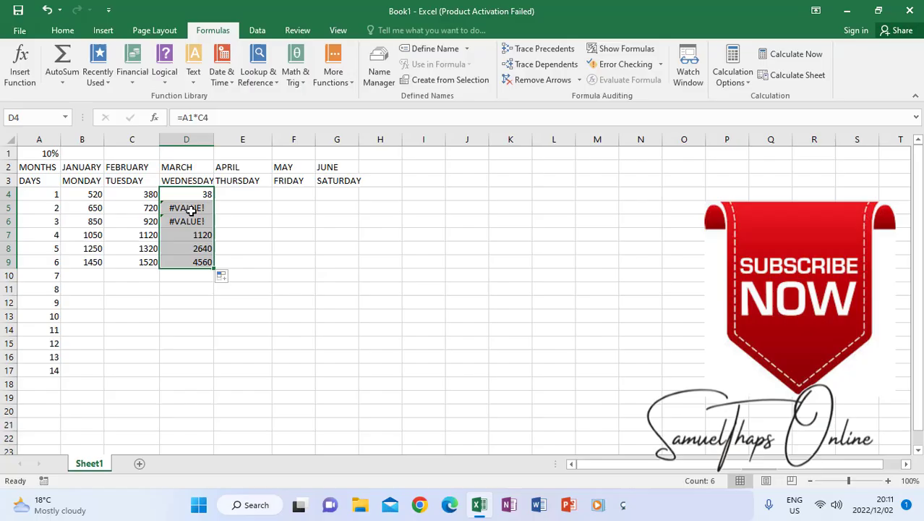
pyautogui.moveTo(194, 220)
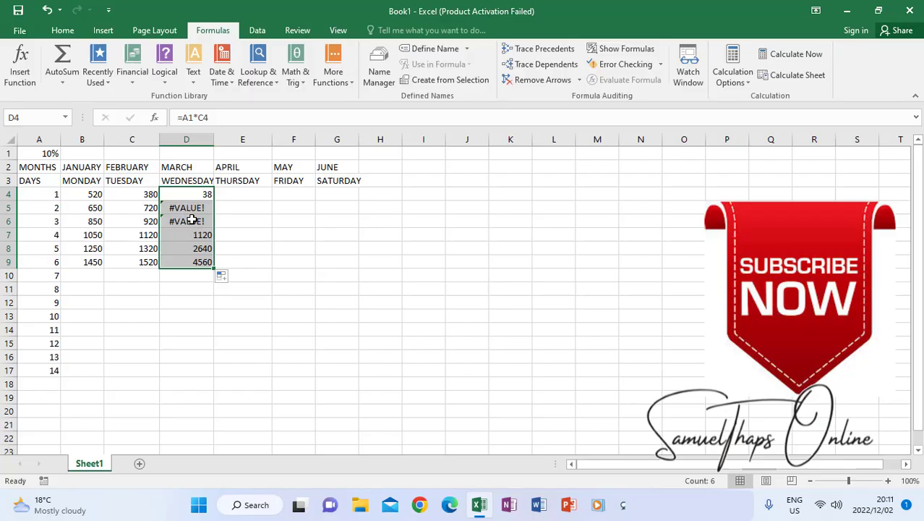
pyautogui.moveTo(185, 216)
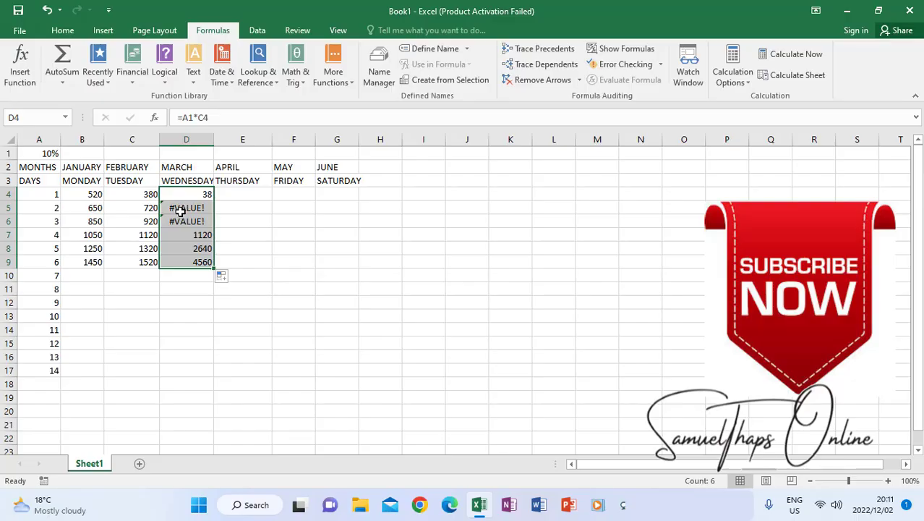
pyautogui.moveTo(175, 217)
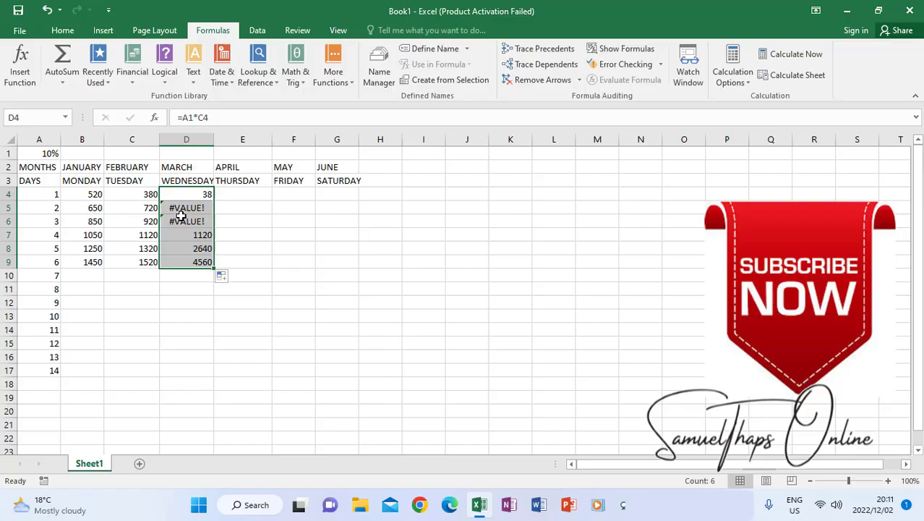
pyautogui.moveTo(142, 208)
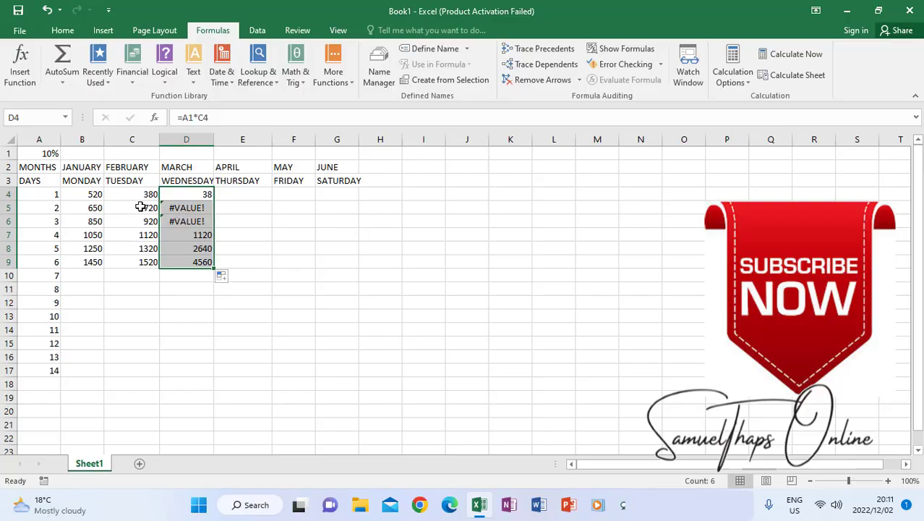
pyautogui.moveTo(131, 208); pyautogui.dragTo(132, 221)
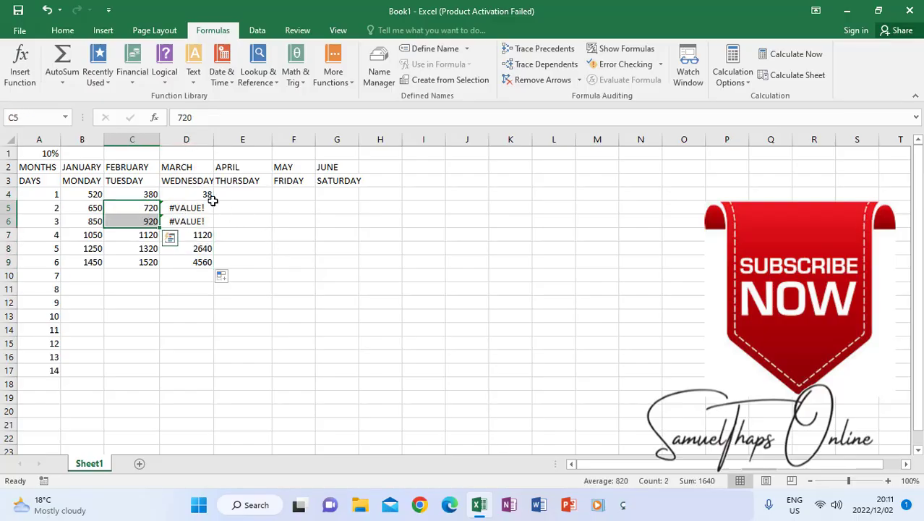
# Replace D4:D9 with =$A$1*C4, locking the 10% cell with F4.
pyautogui.moveTo(185, 193); pyautogui.dragTo(185, 275)
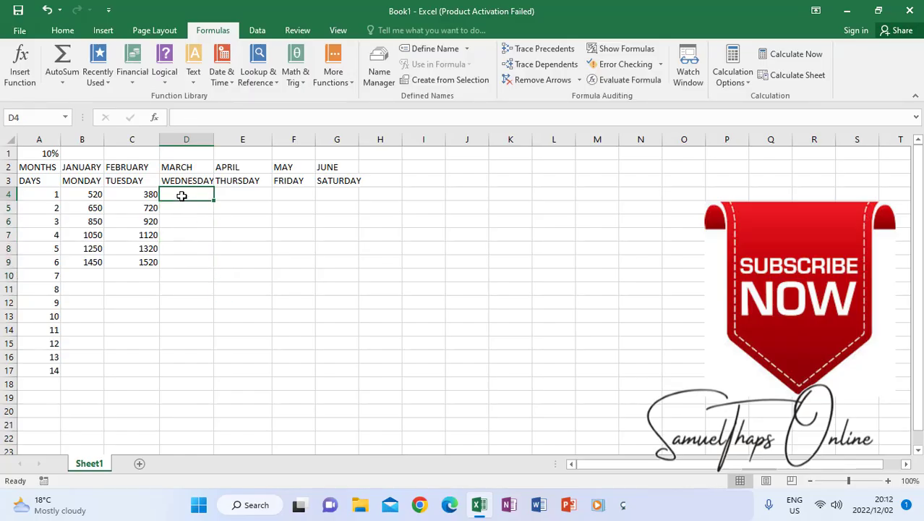
pyautogui.write('=')
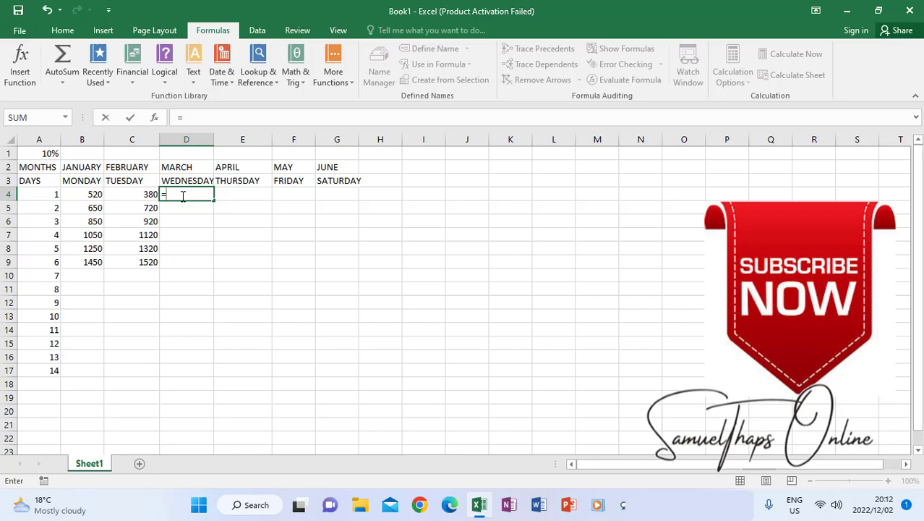
pyautogui.click(39, 153)
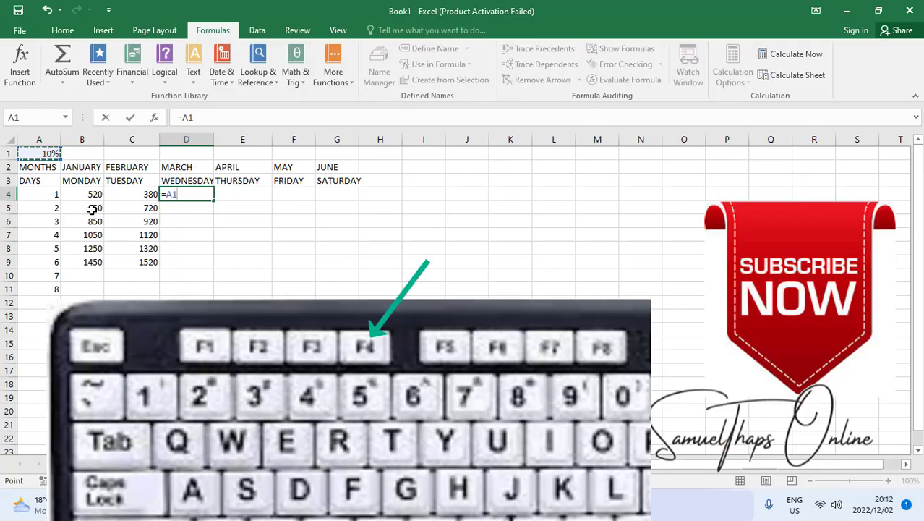
pyautogui.press('F4')
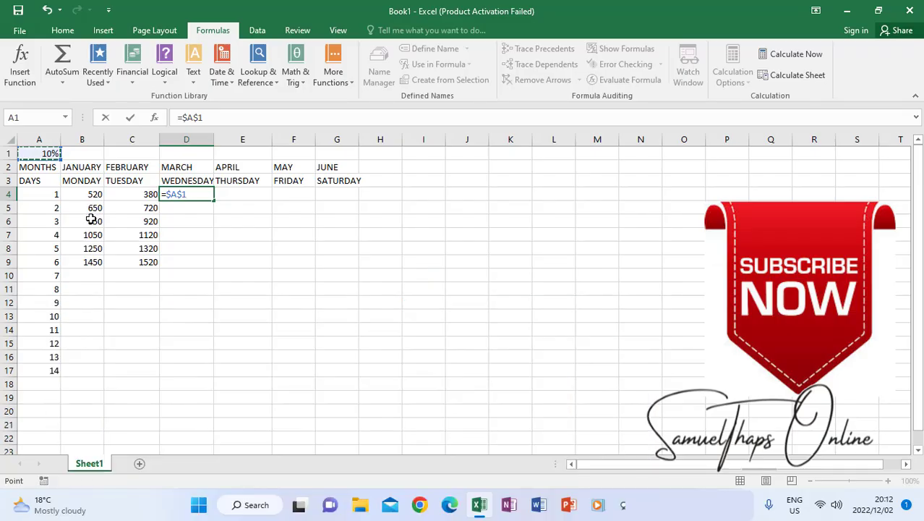
pyautogui.click(132, 194)
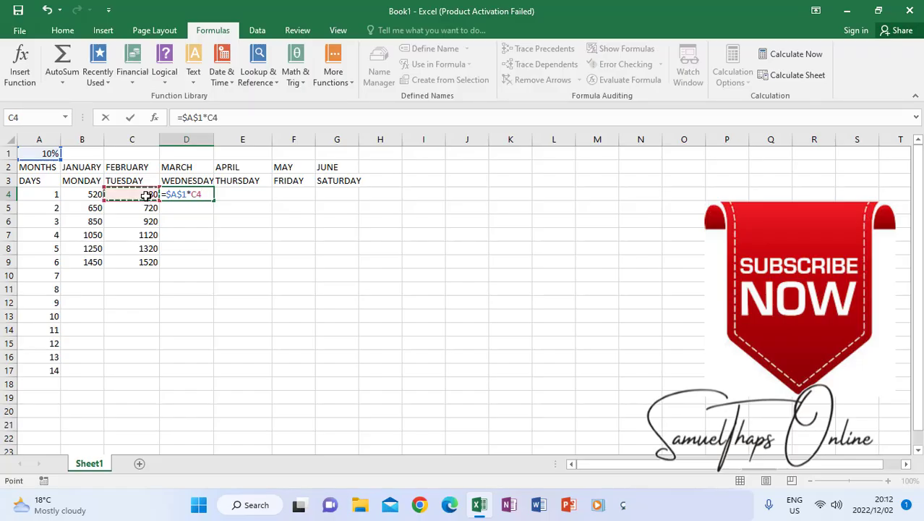
pyautogui.press('Enter')
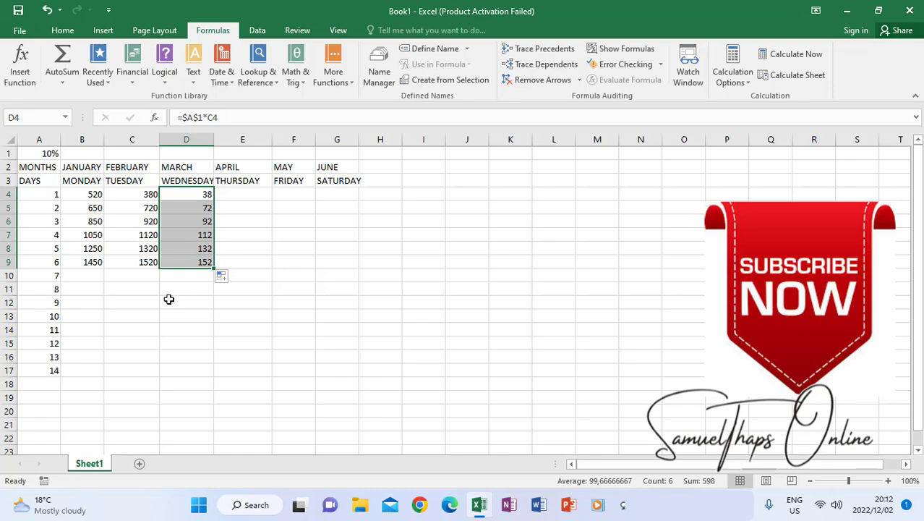
pyautogui.moveTo(173, 223)
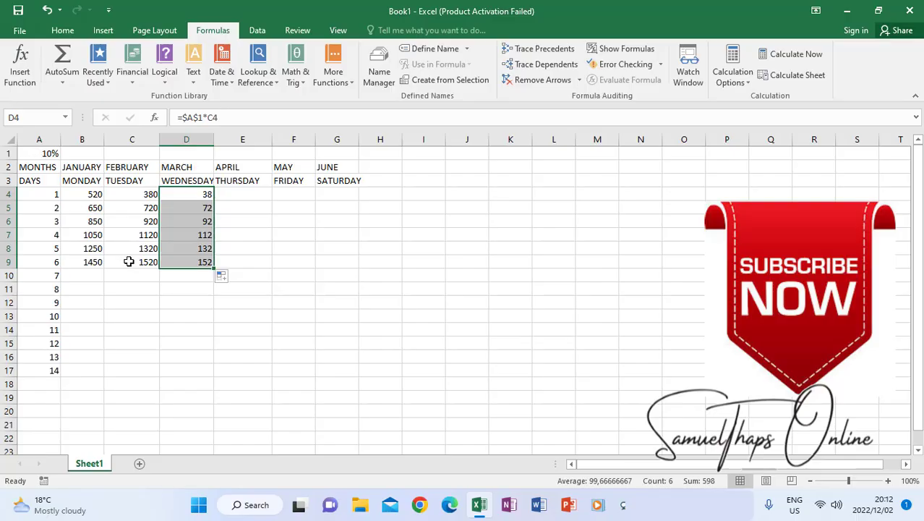
pyautogui.moveTo(123, 232)
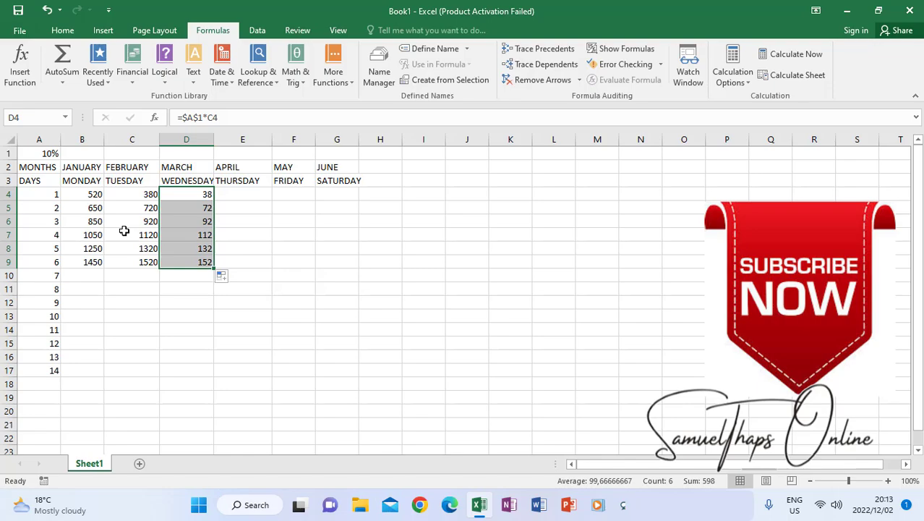
pyautogui.moveTo(93, 193)
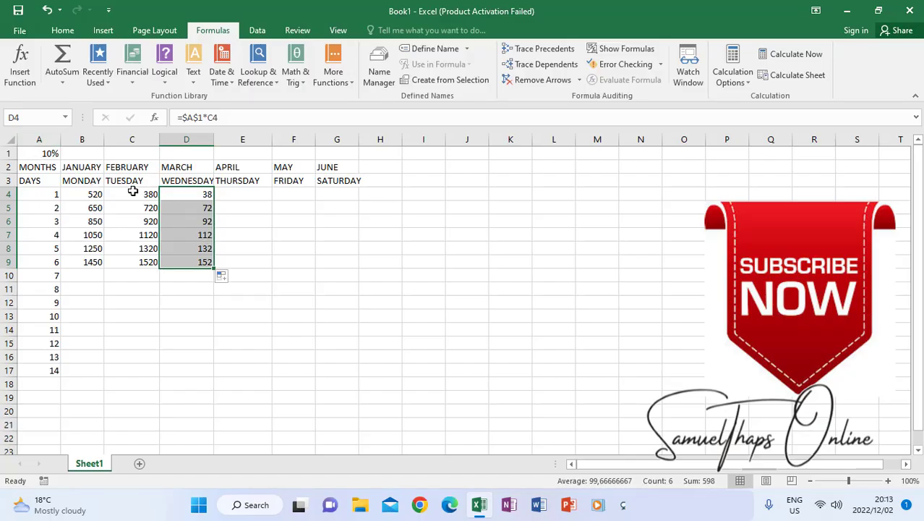
pyautogui.moveTo(197, 267)
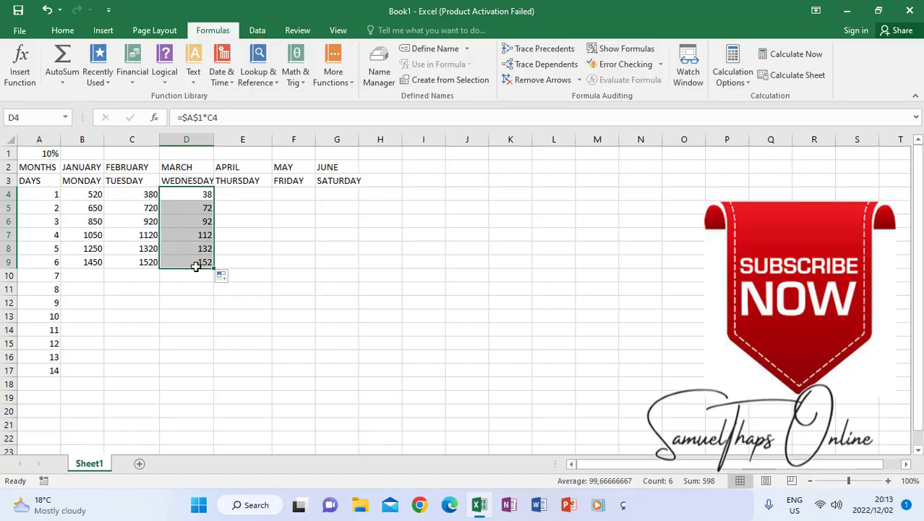
pyautogui.moveTo(192, 282)
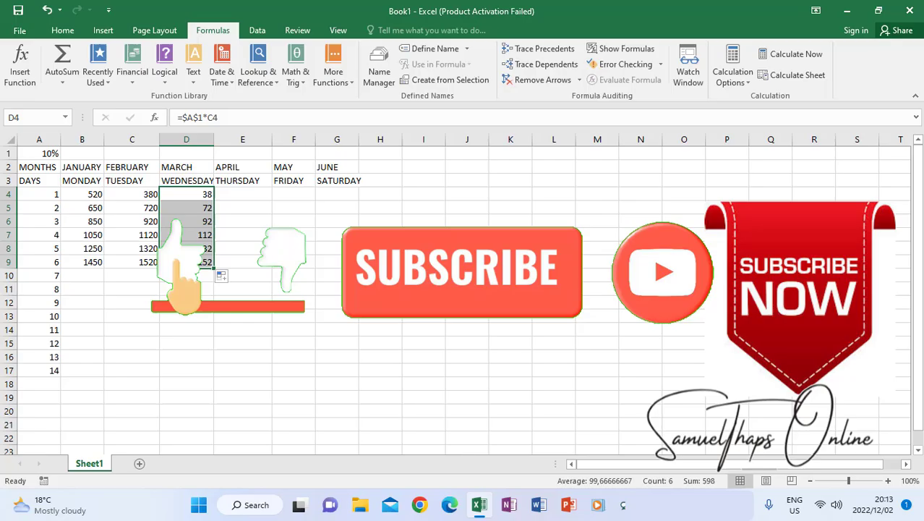
pyautogui.click(461, 271)
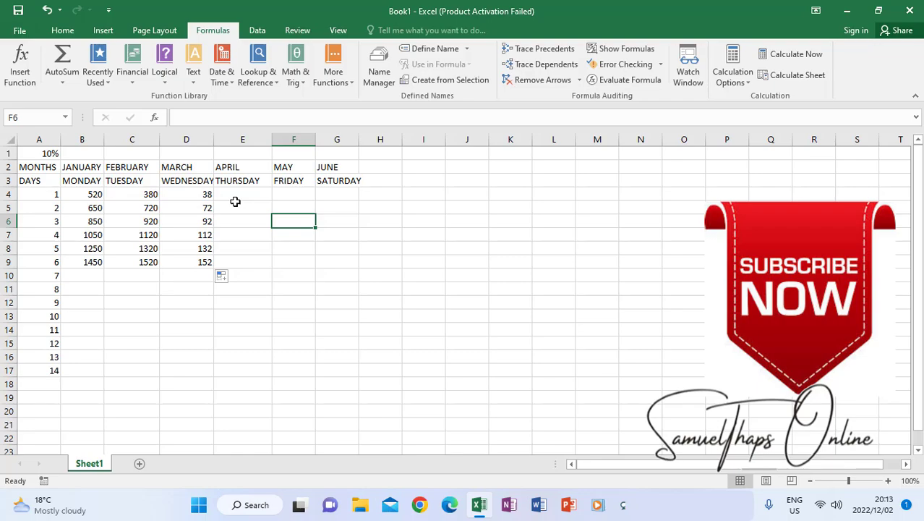
pyautogui.moveTo(234, 196)
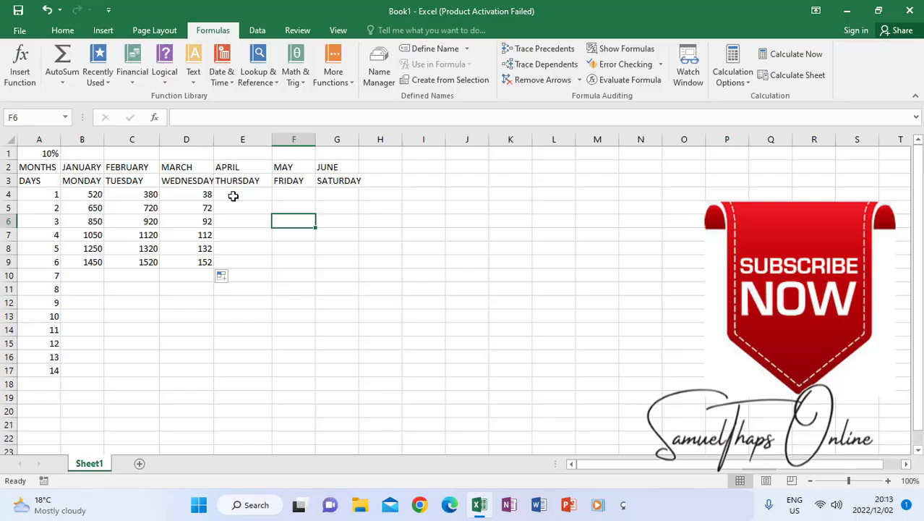
pyautogui.moveTo(186, 238)
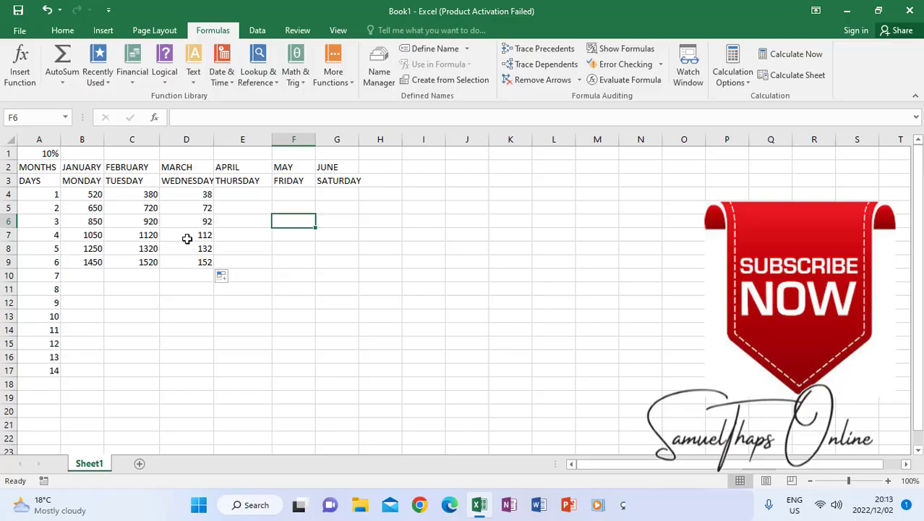
pyautogui.moveTo(49, 194)
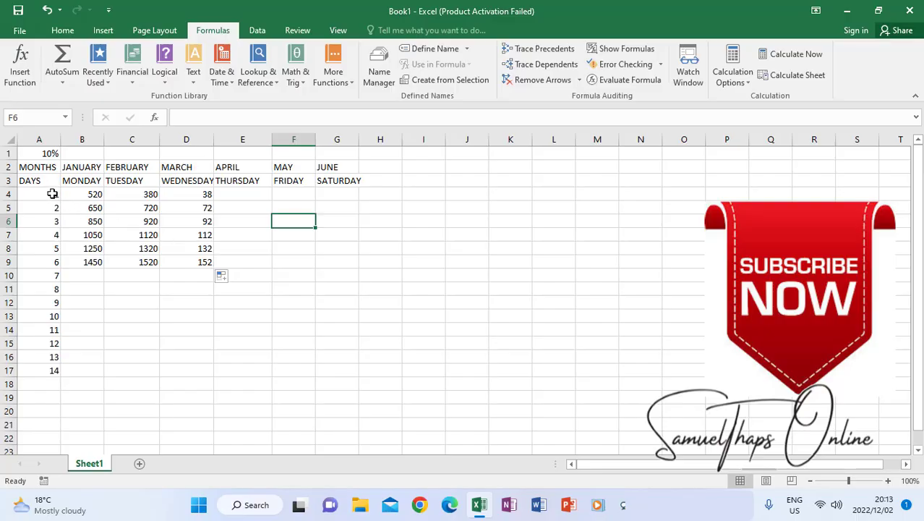
pyautogui.click(39, 194)
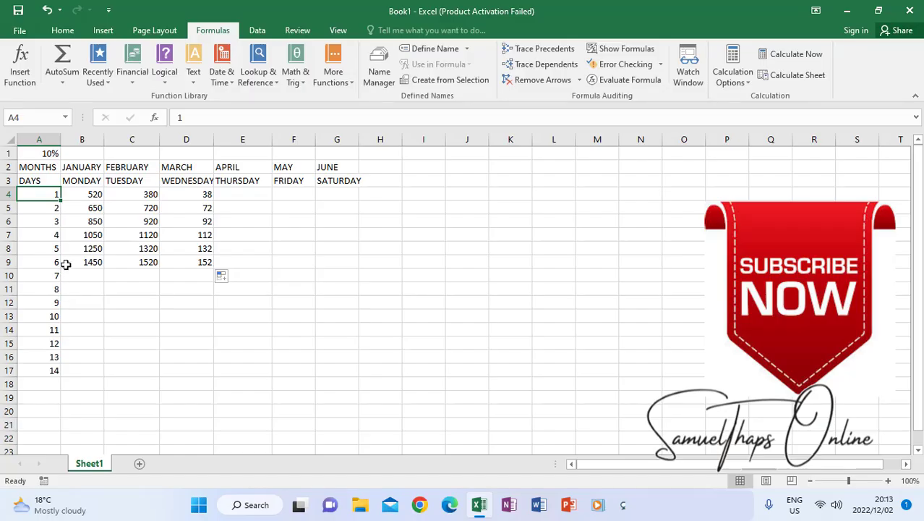
pyautogui.moveTo(65, 239)
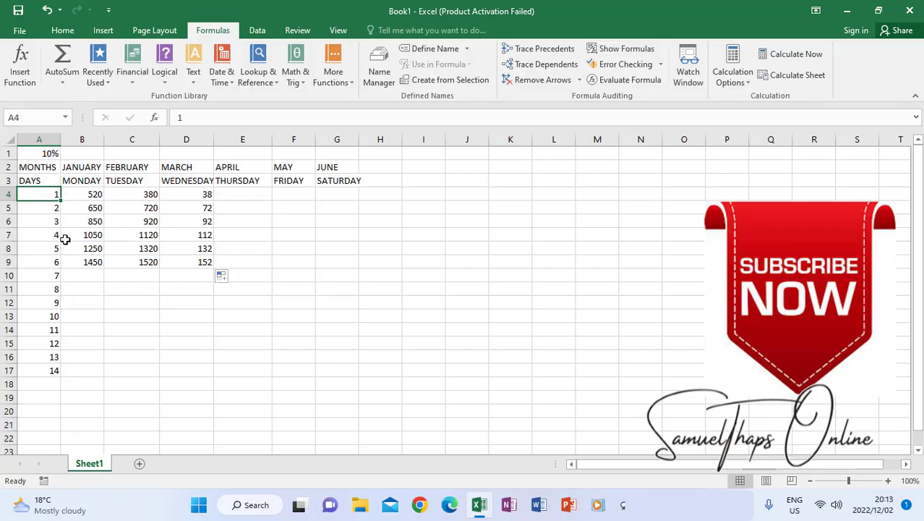
pyautogui.moveTo(254, 261)
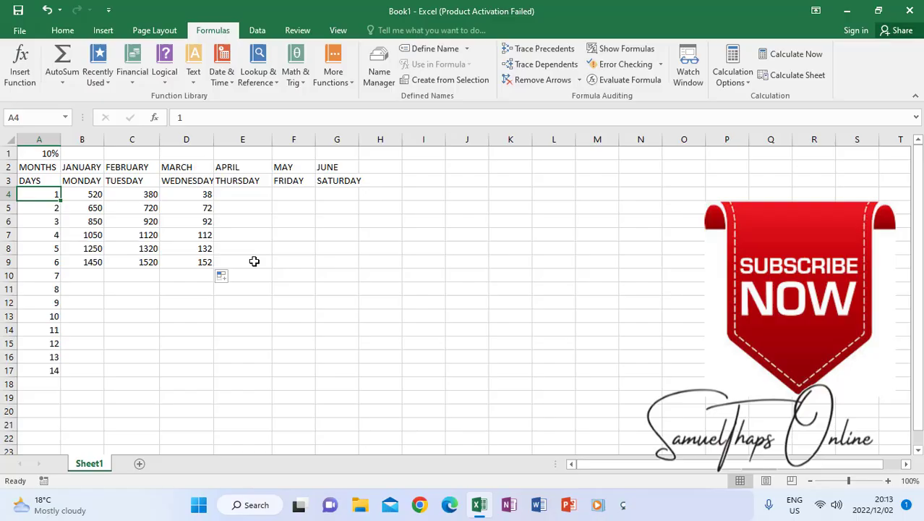